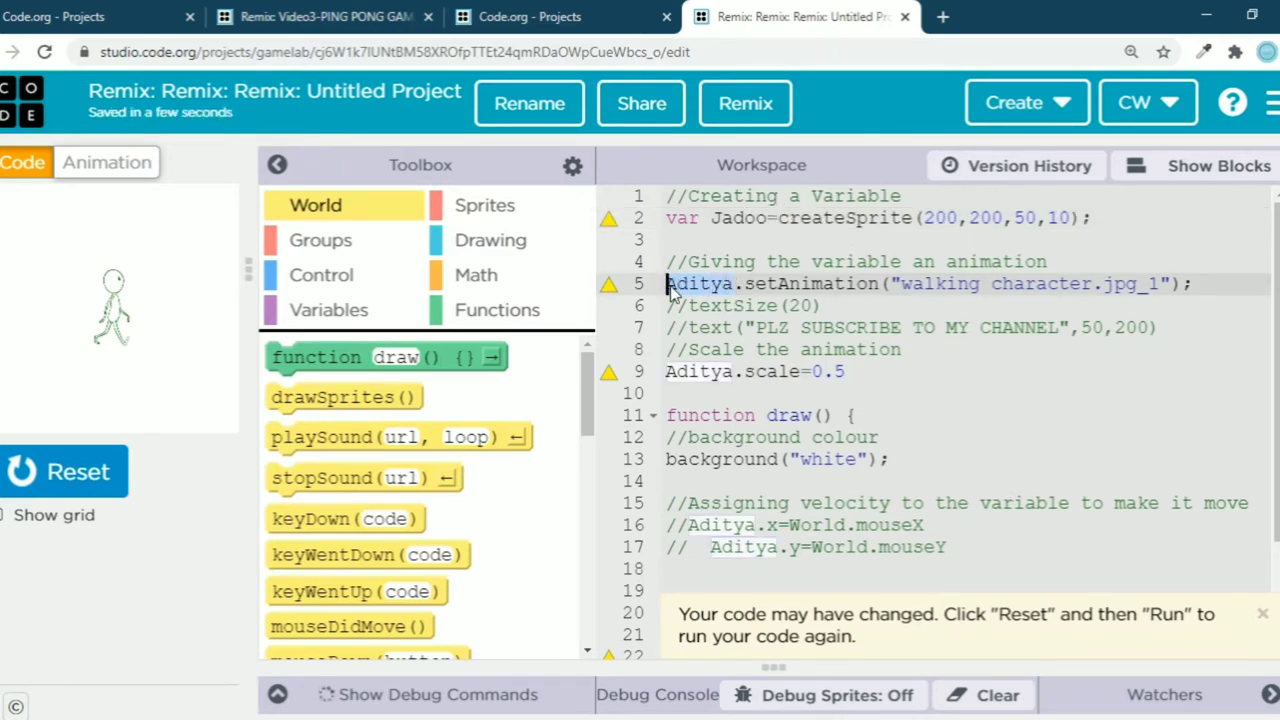
Step: Replace 'Aditya' with 'Jadoo' on the animation line and the scale line
type("Jadoo")
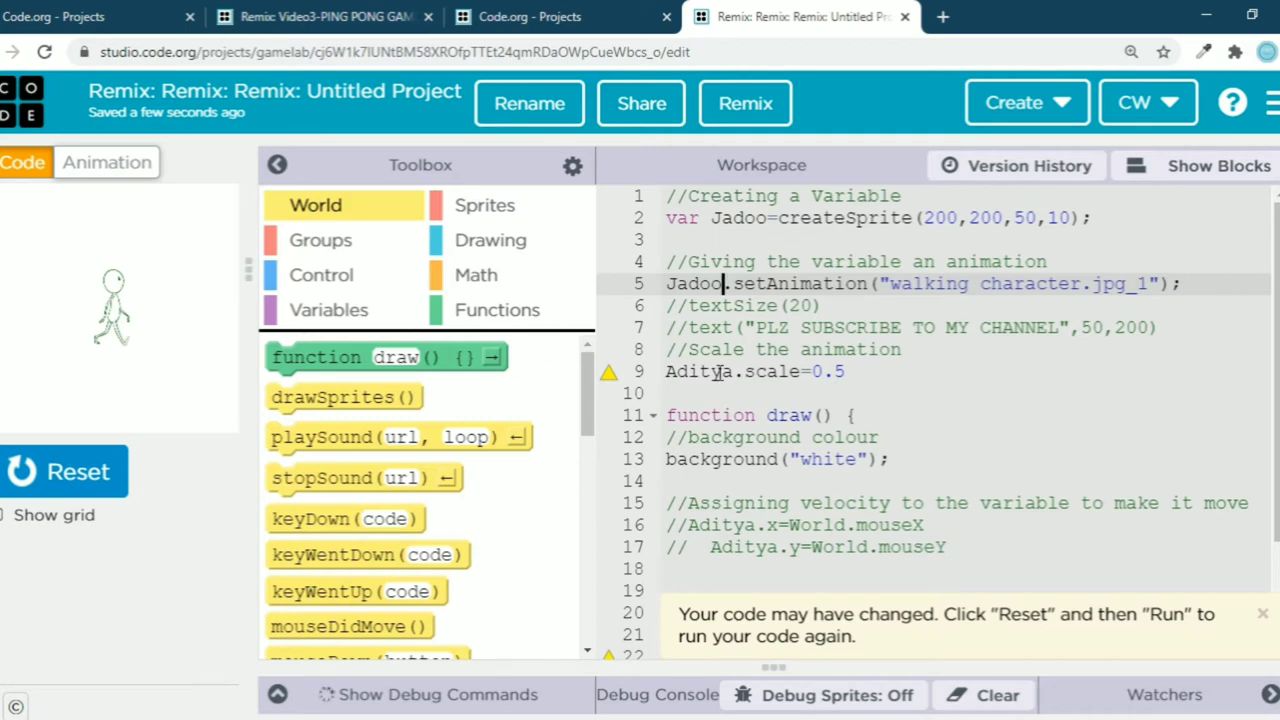
double_click(700, 370)
type("J")
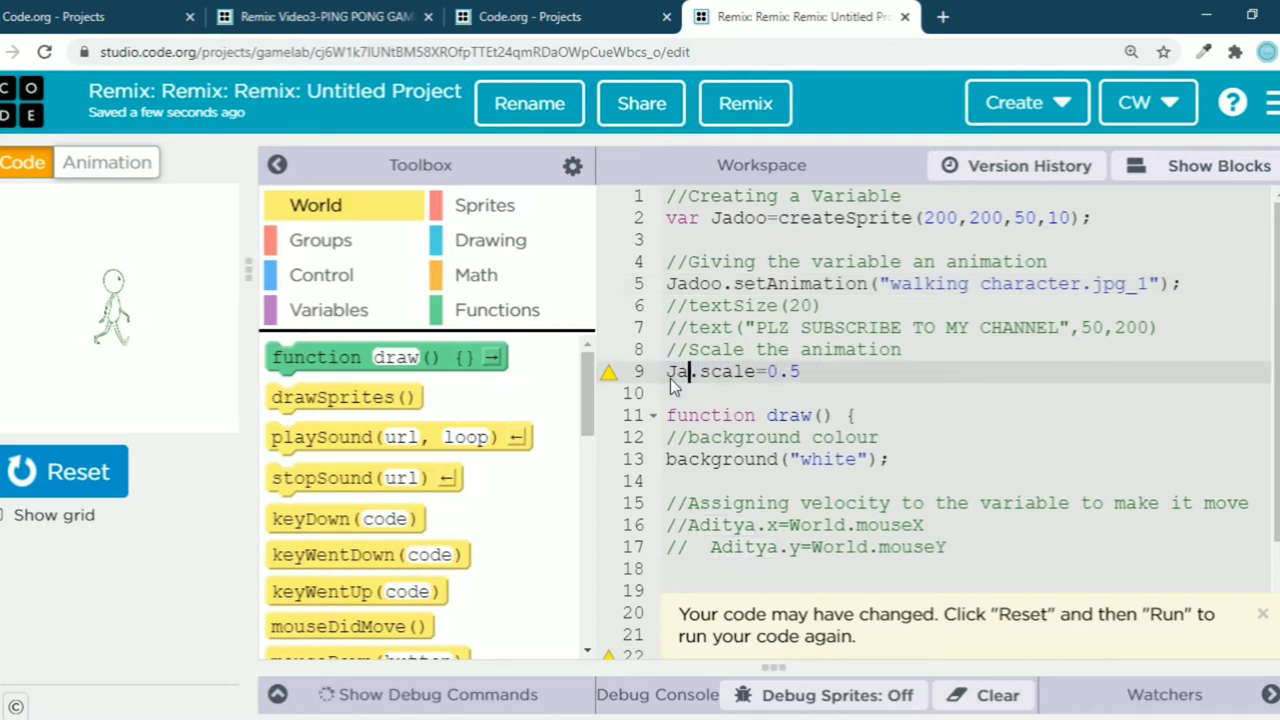
type("doo")
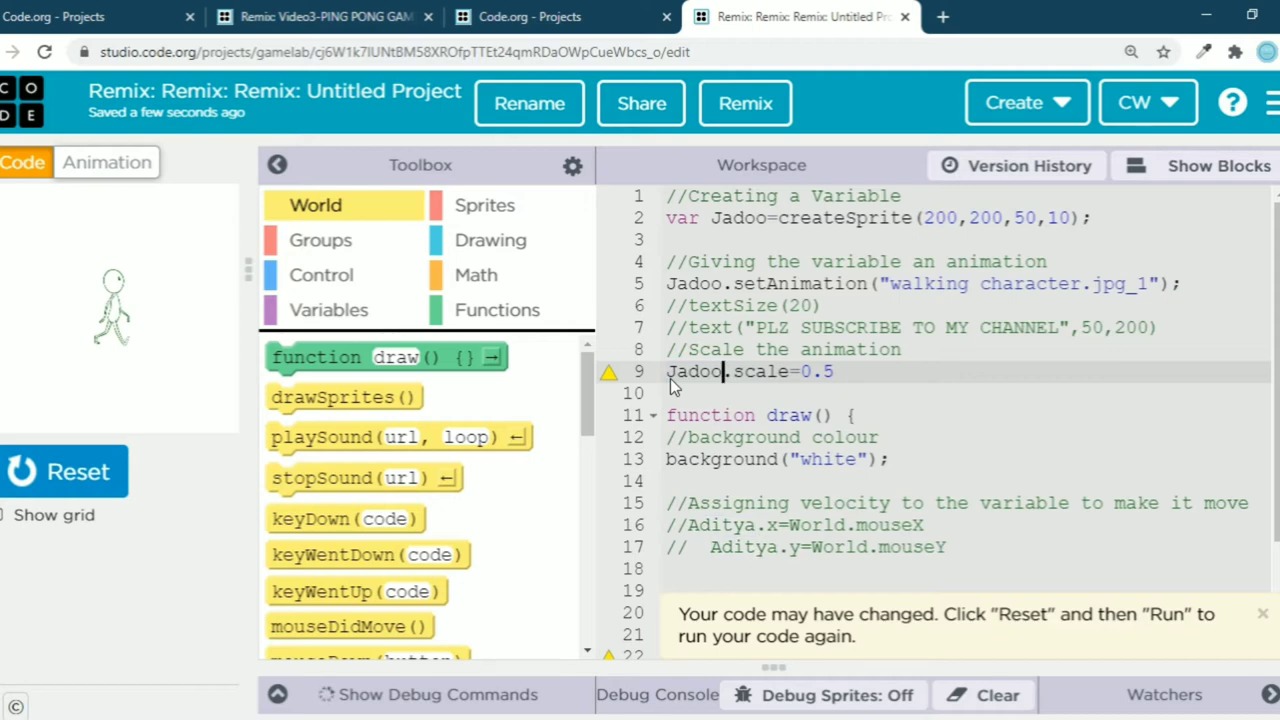
Step: Reset and rerun the program, revealing the line 22 undefined-Aditya error in the Debug Console
left_click(64, 472)
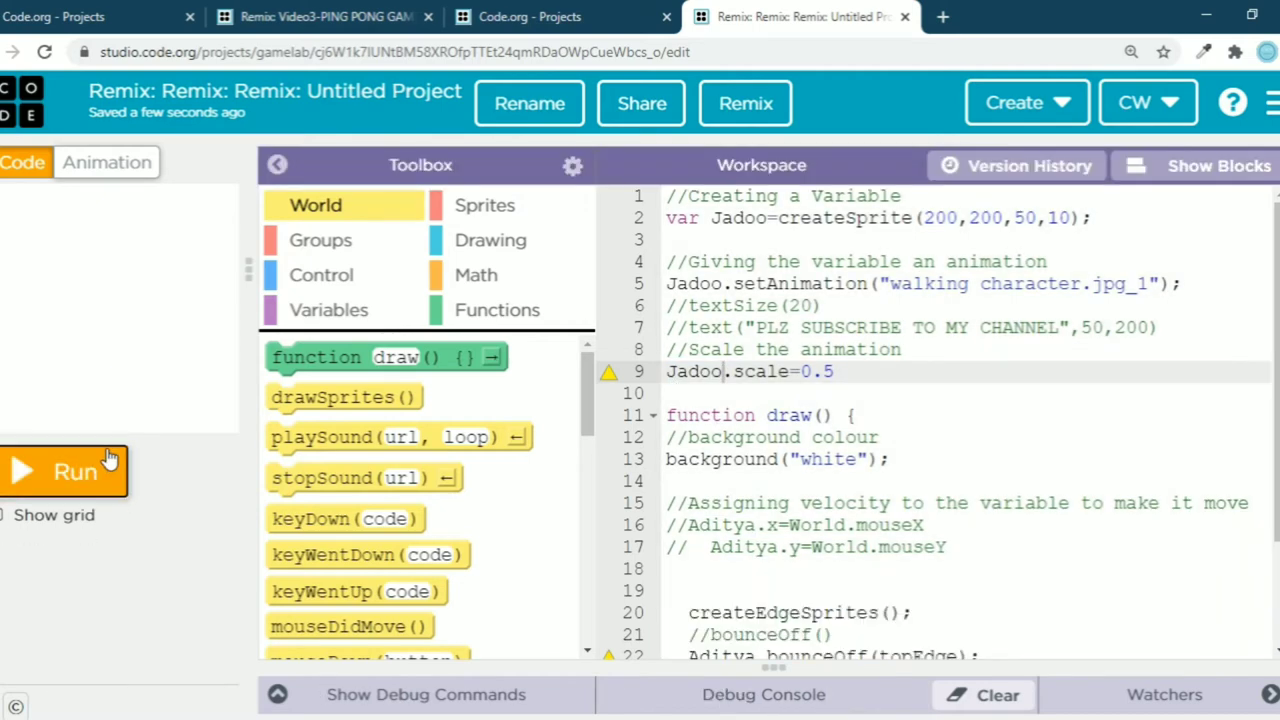
left_click(64, 472)
type("// ")
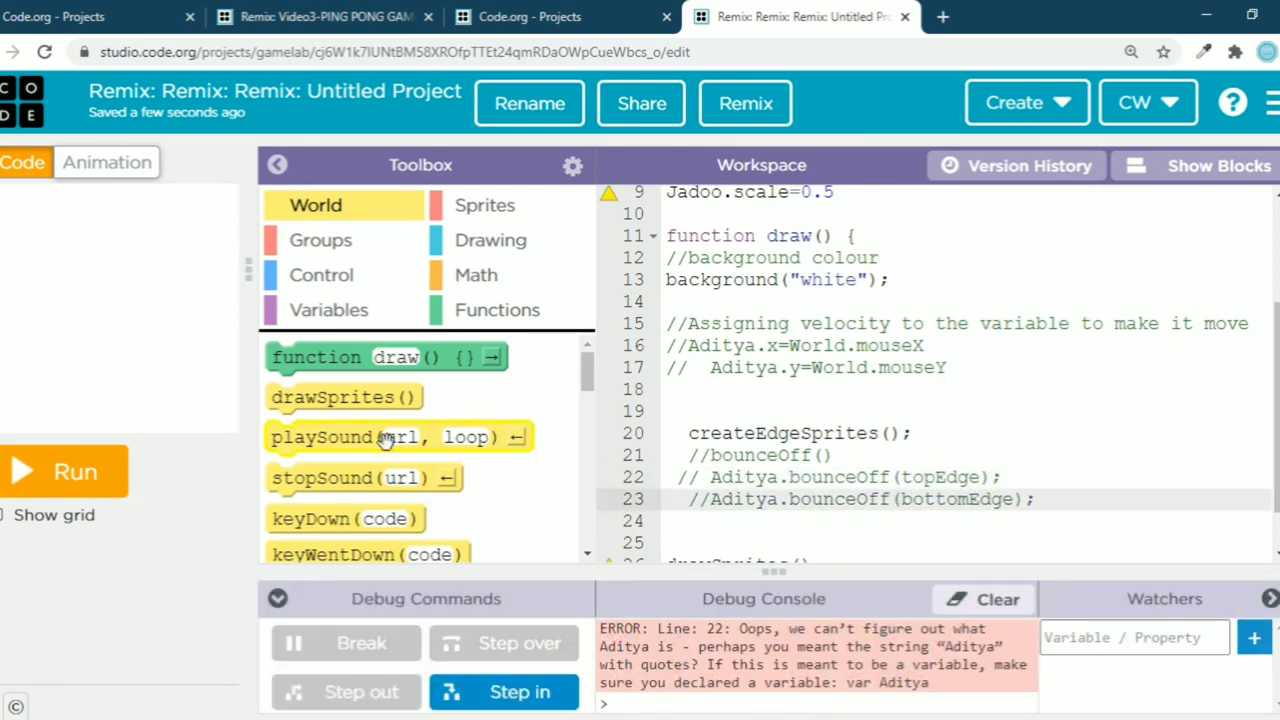
left_click(64, 472)
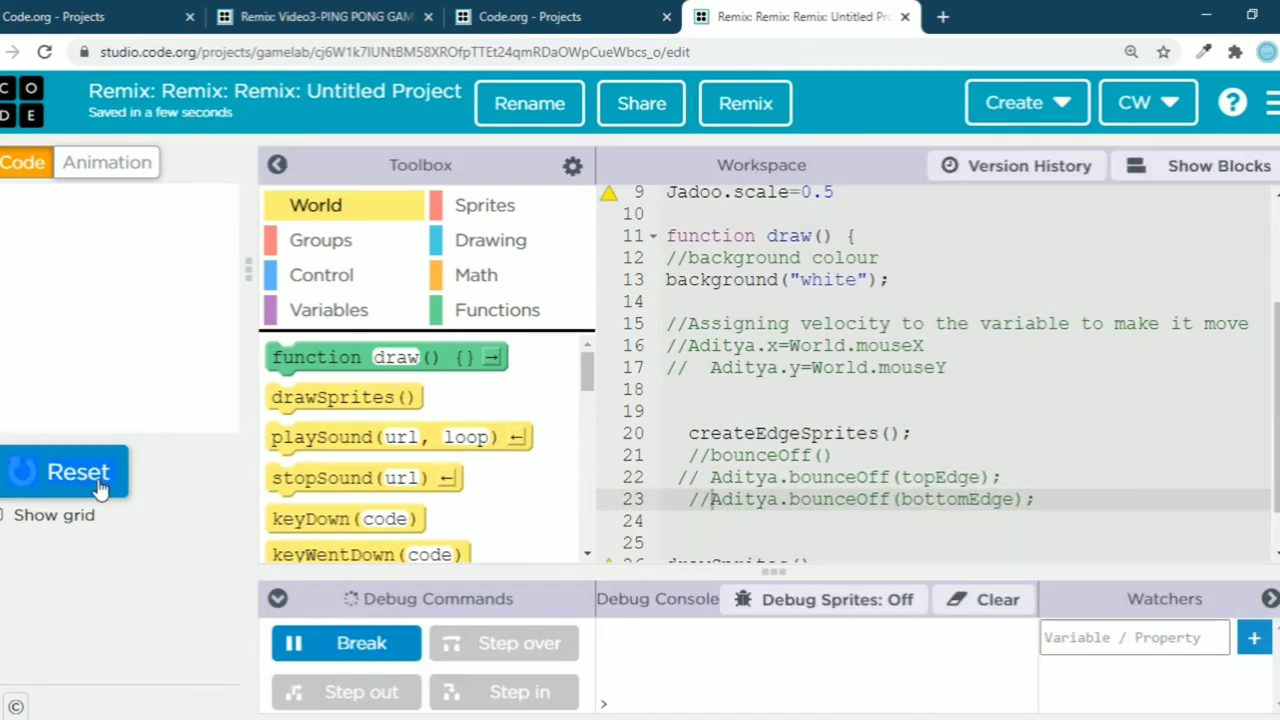
left_click(78, 472)
type("//")
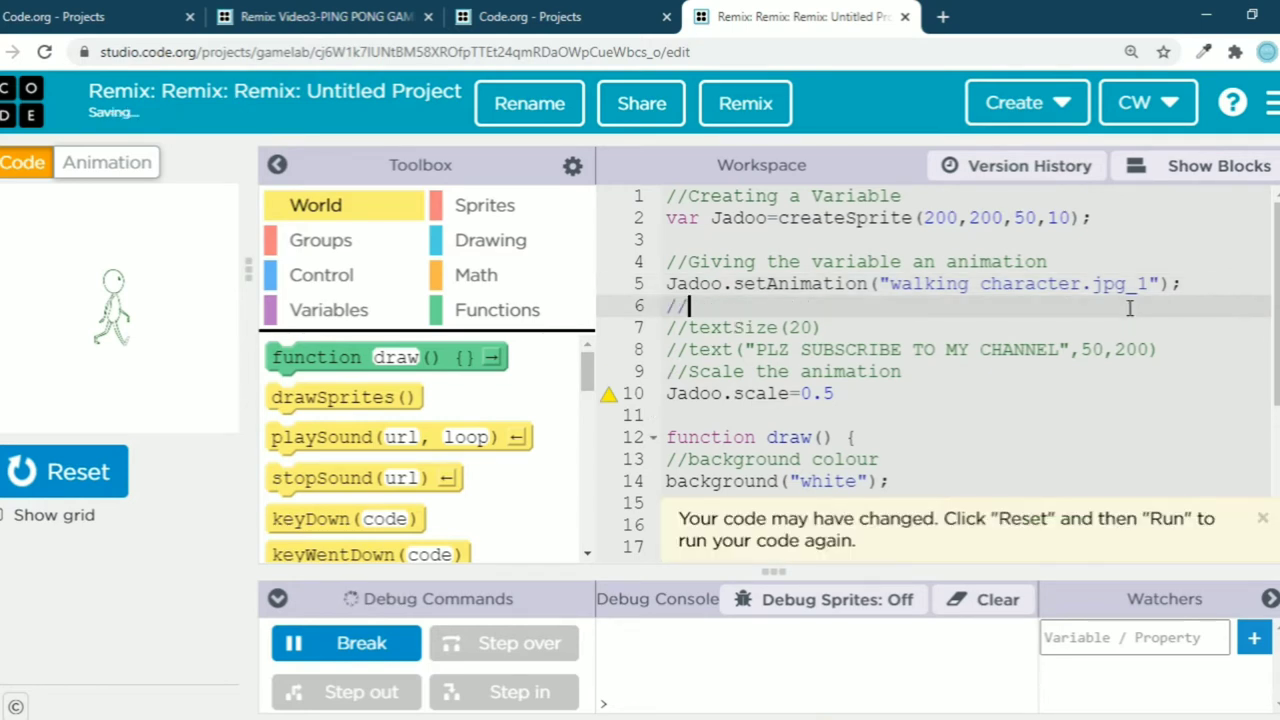
Step: Add the comment '//How To Make An Object Invisible' below the animation line
type("How")
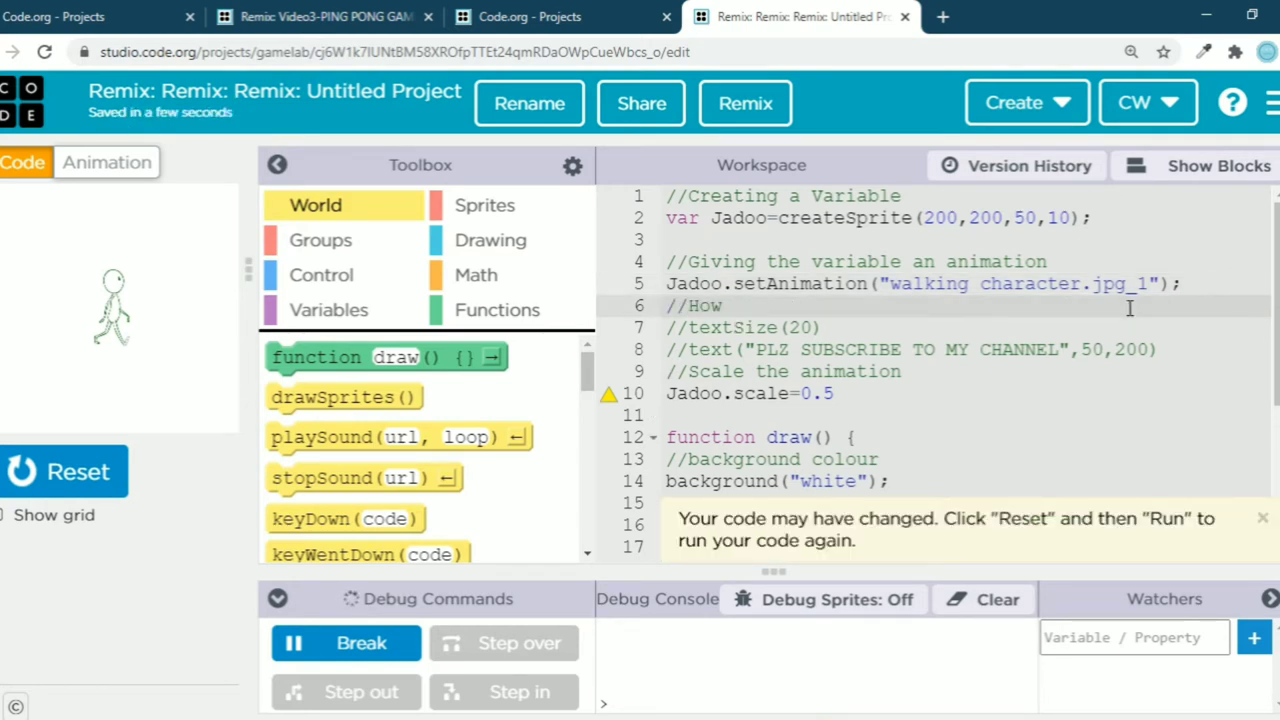
type("To Make")
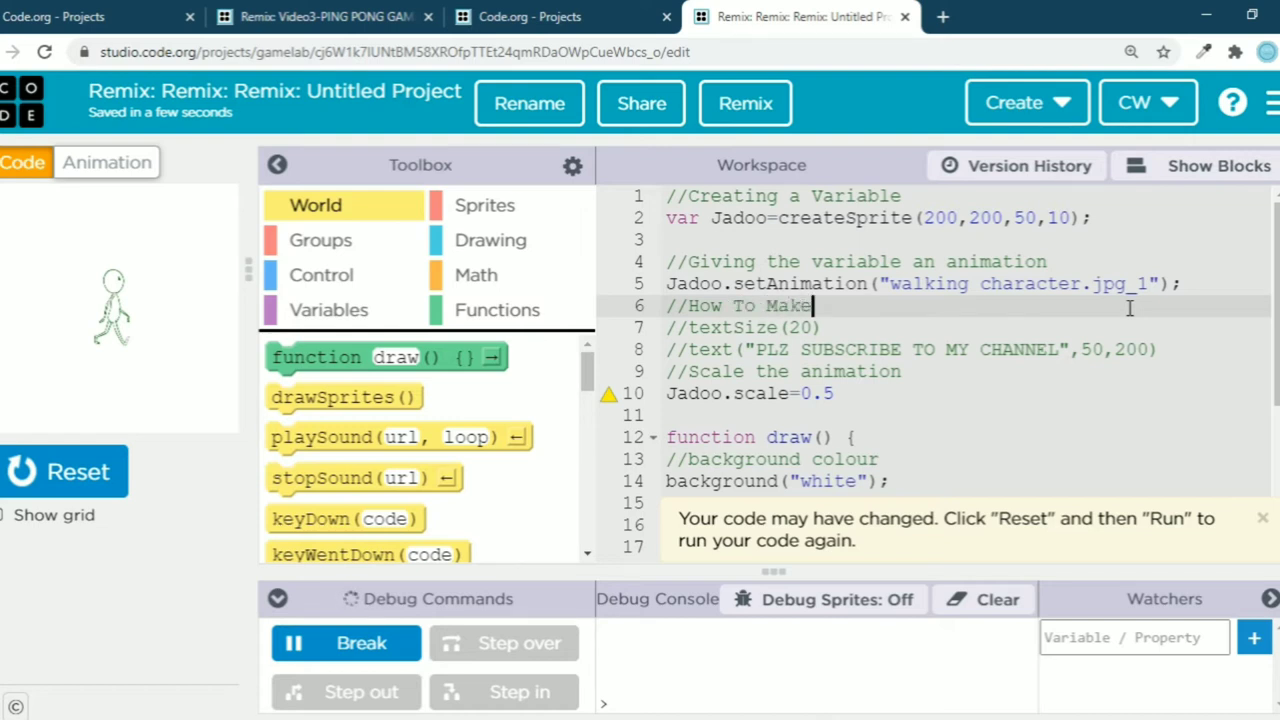
type("An")
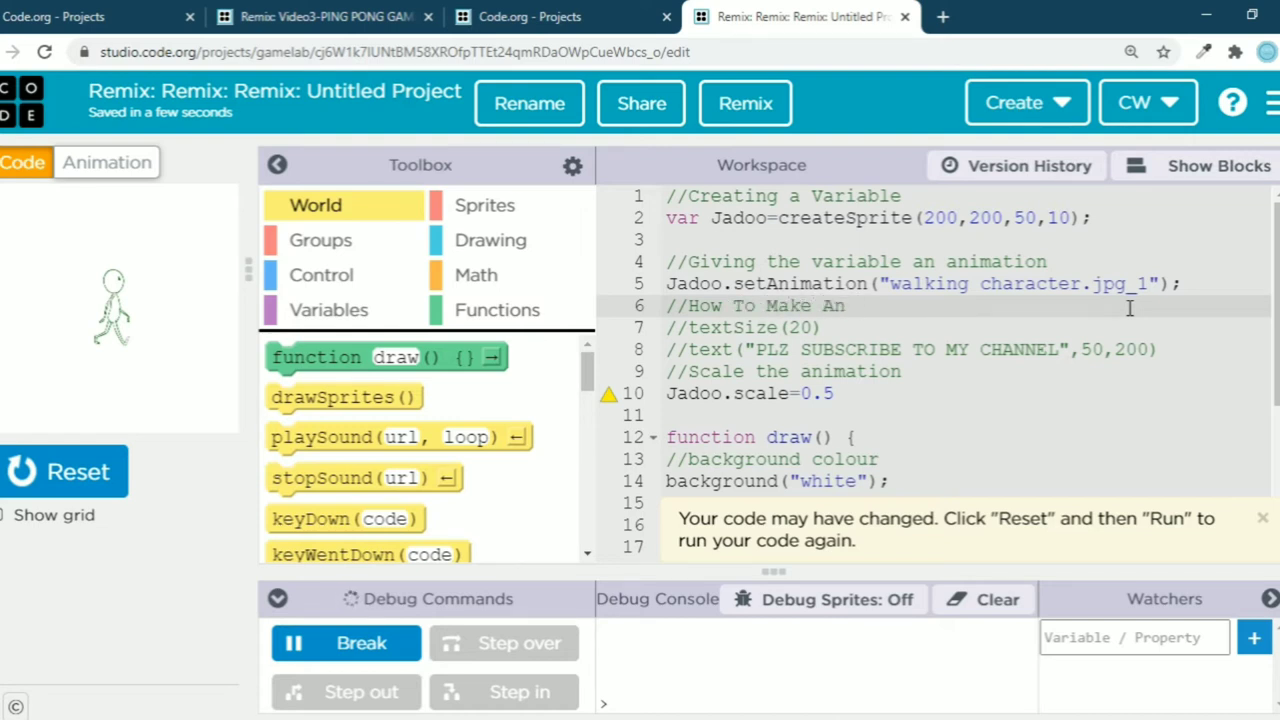
type("Object")
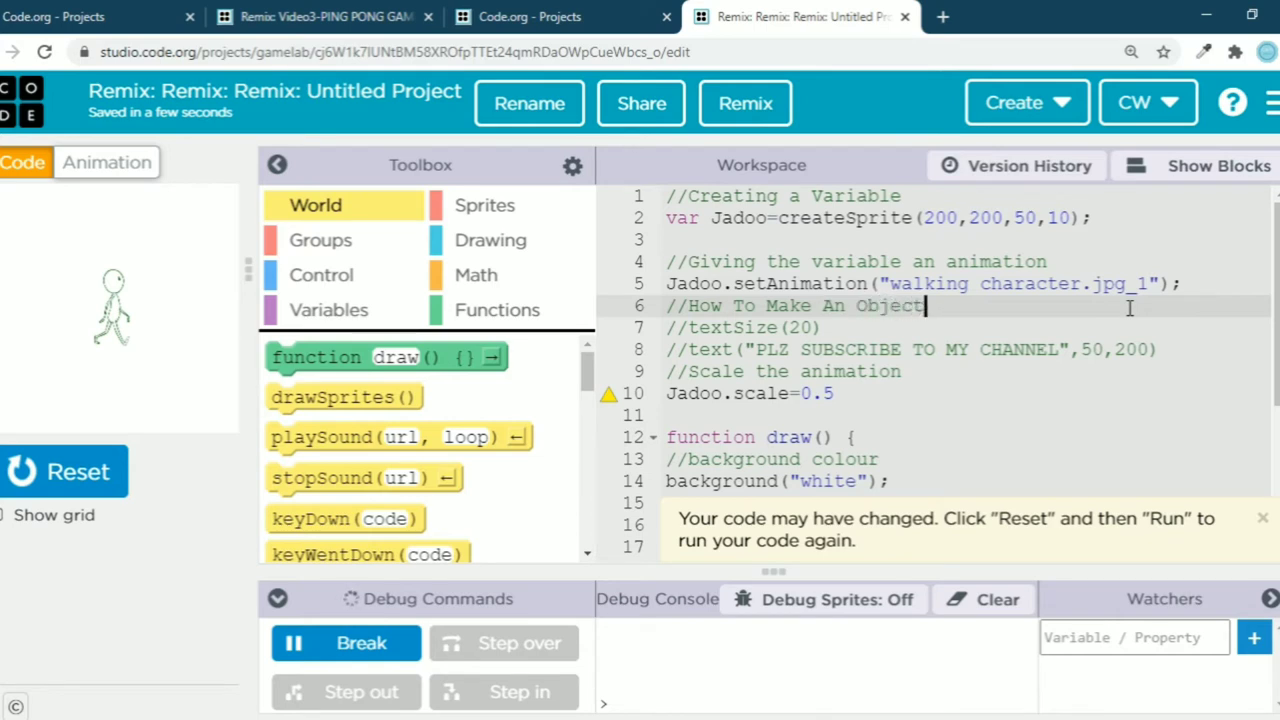
type("Inv")
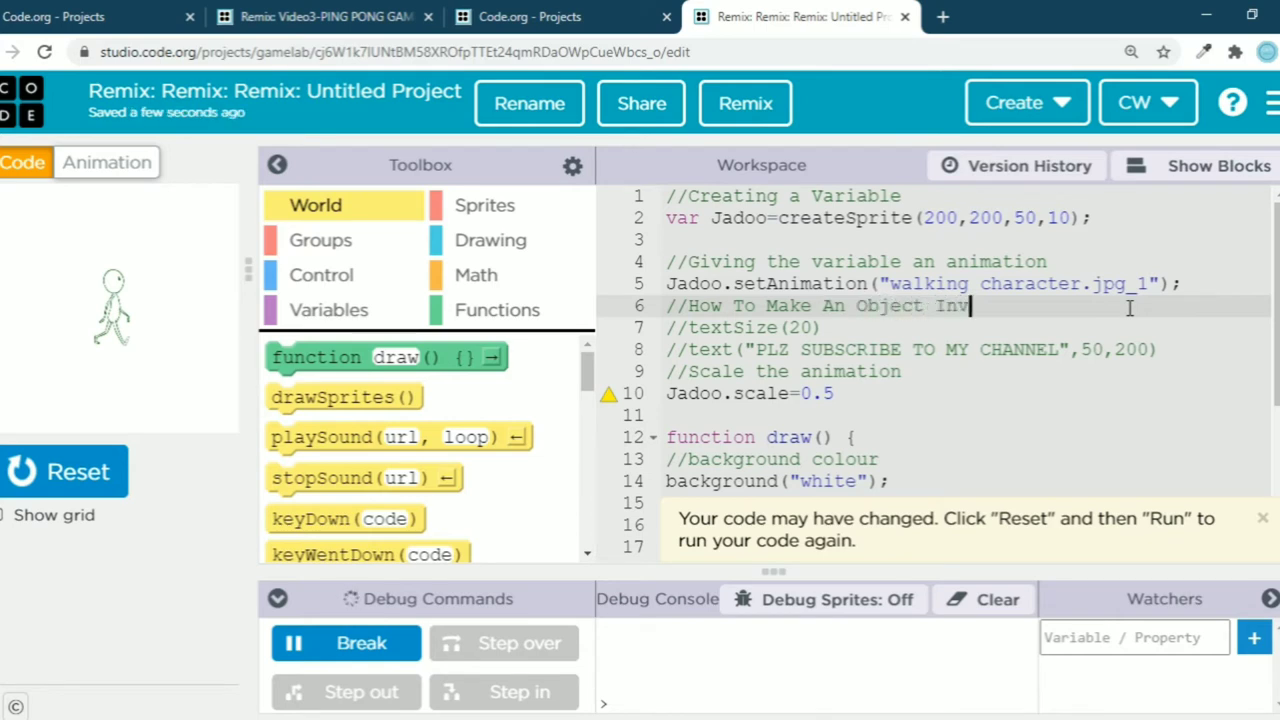
type("isible")
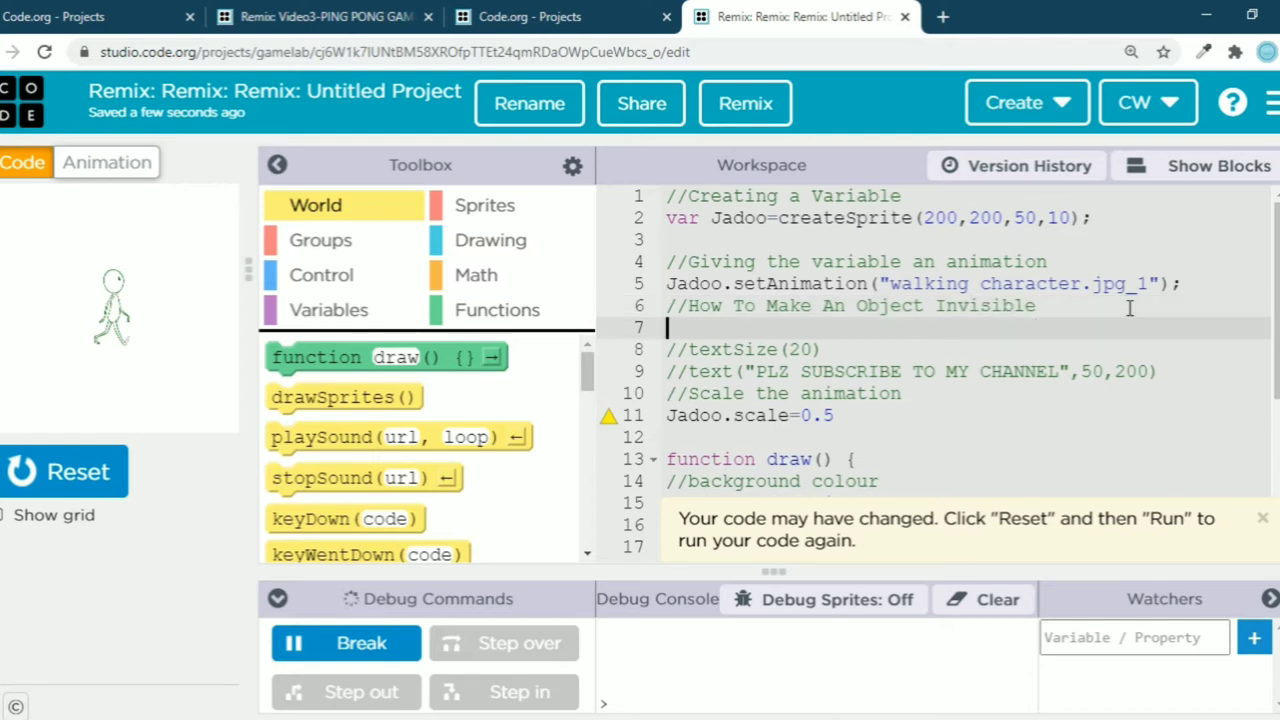
Step: Add the comment '//The code to do so is:' and start the next line
type("The")
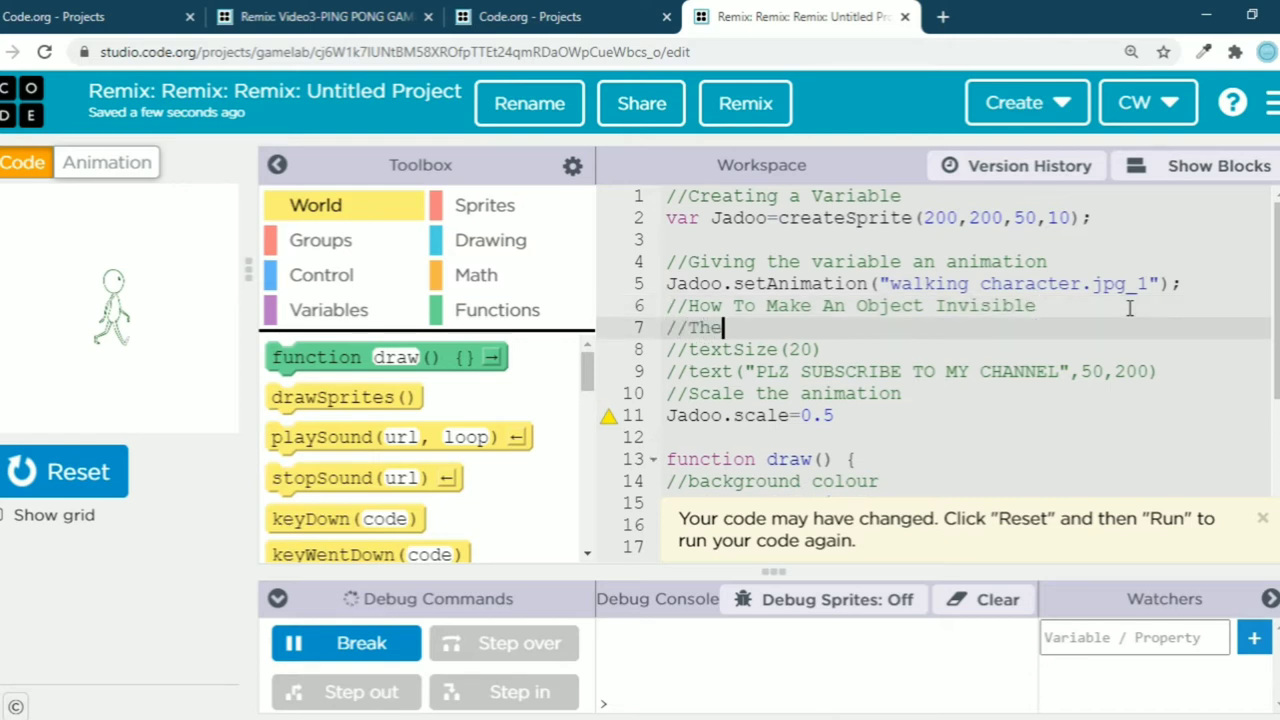
type("code")
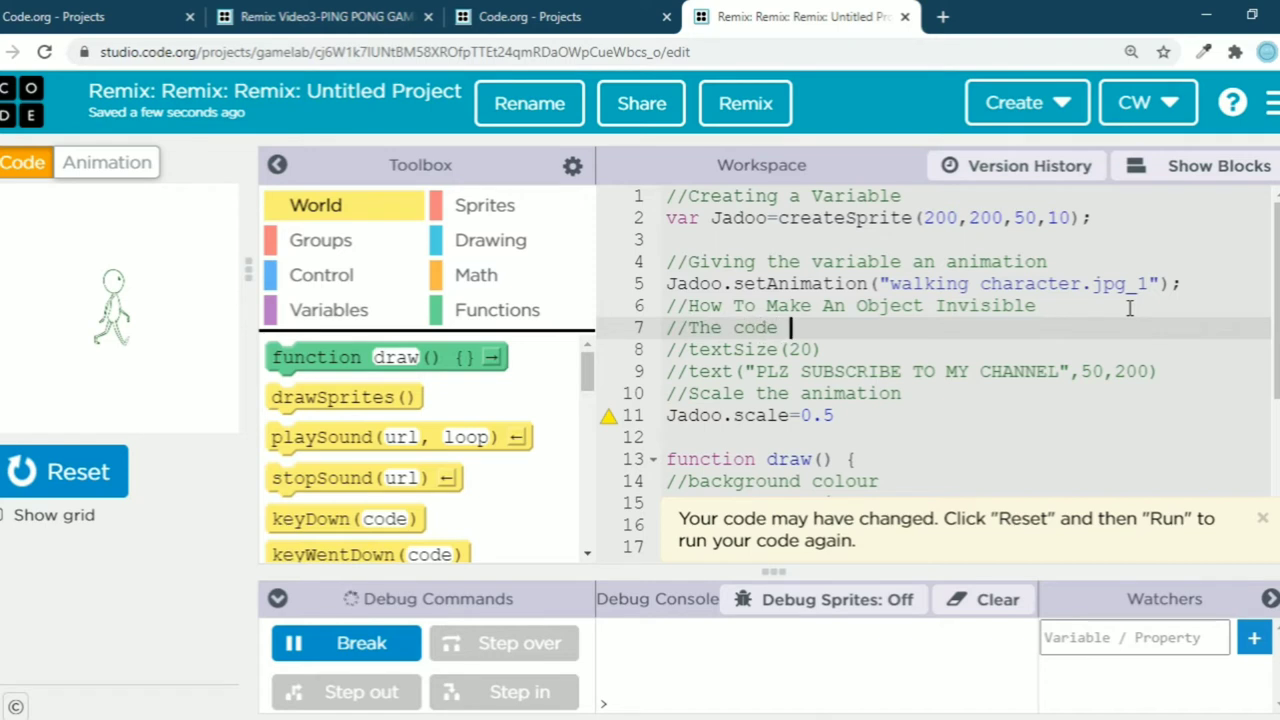
type("to")
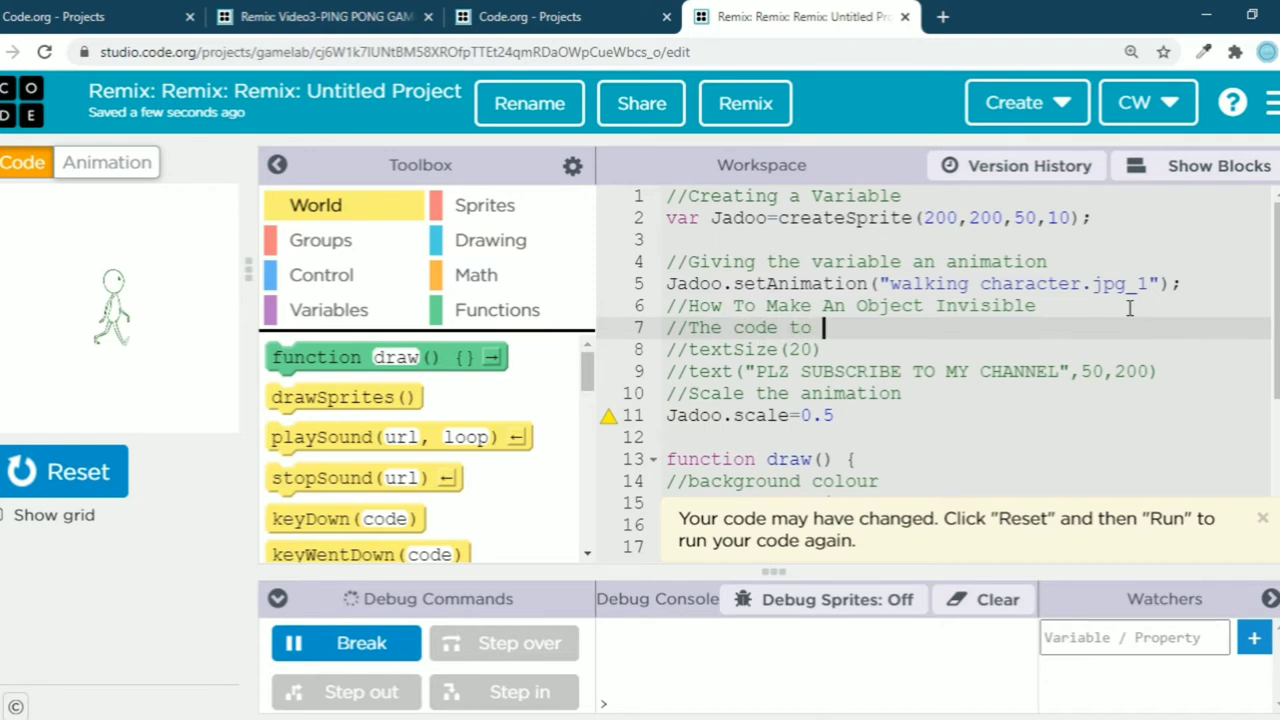
type("do so is:")
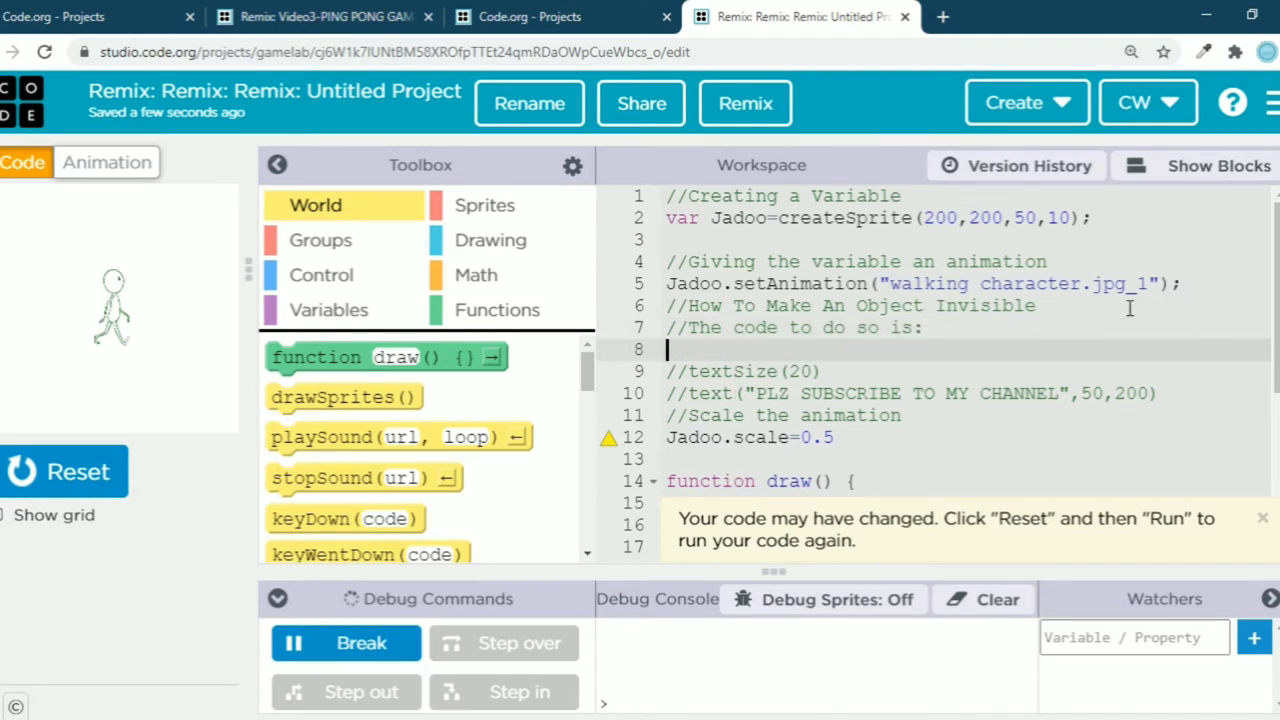
type("var")
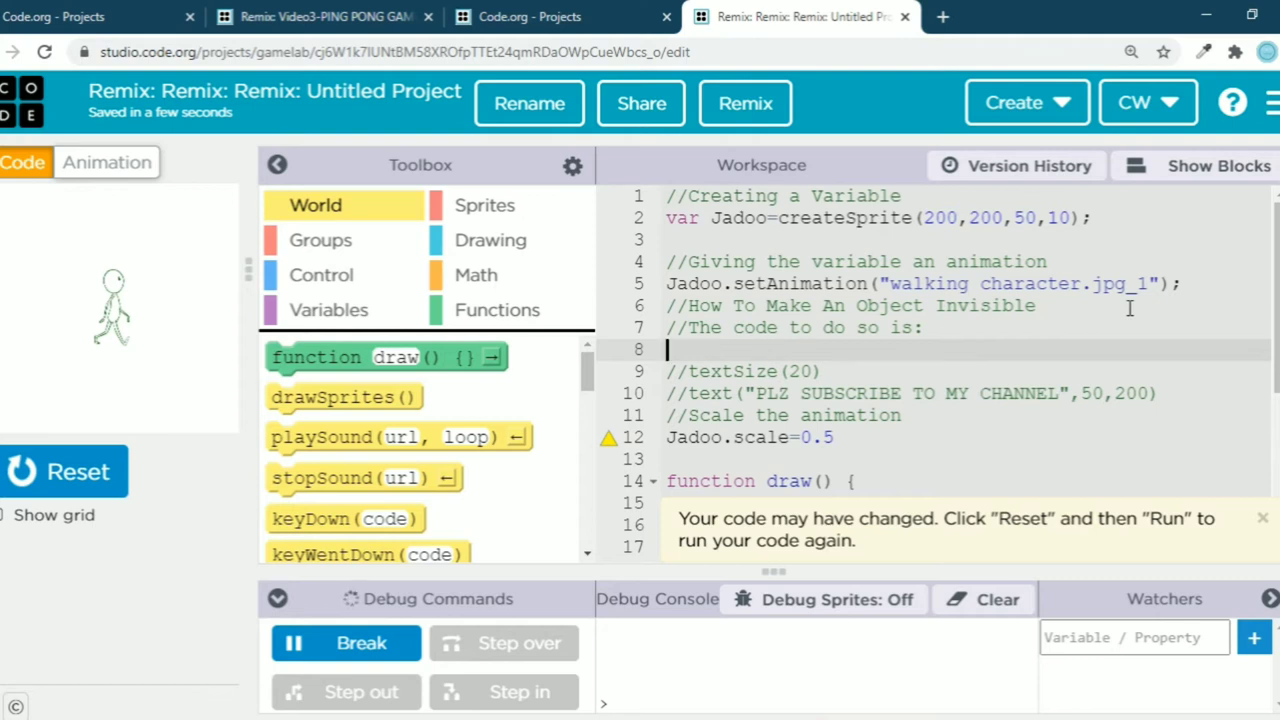
Step: Write Jadoo.visible=false under the invisibility comments
type("Jadoo.v")
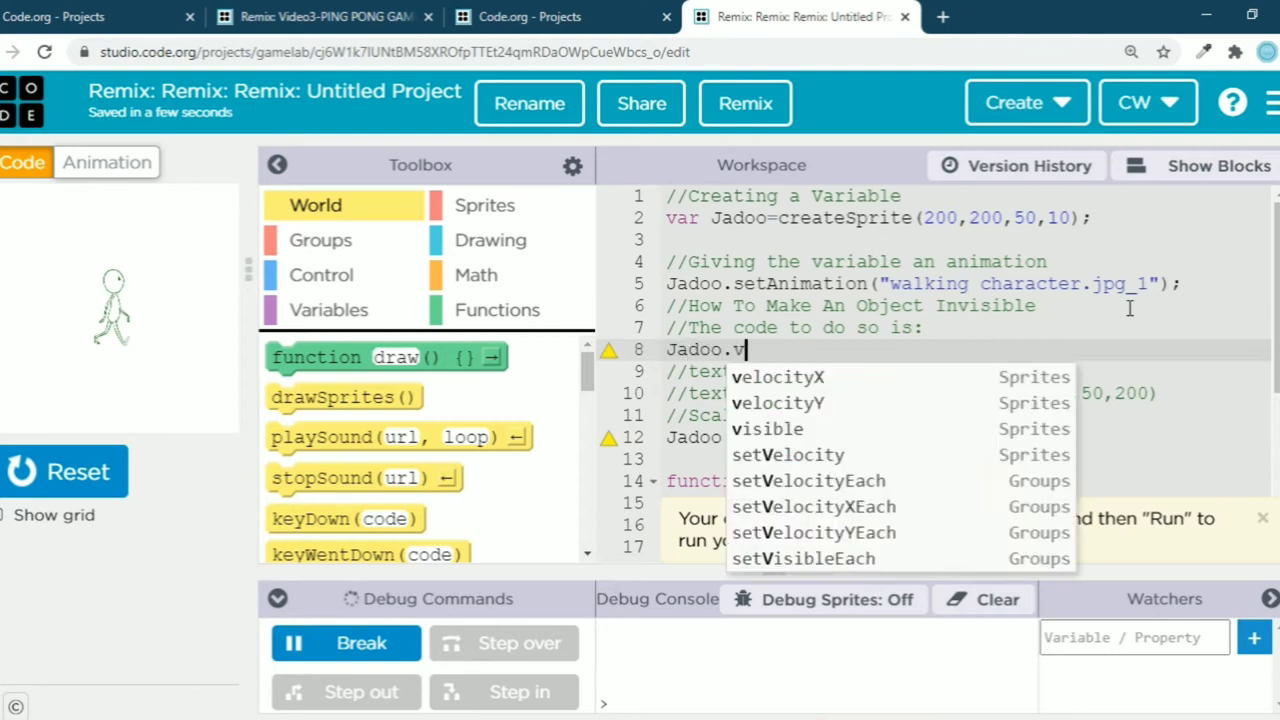
type("isibl")
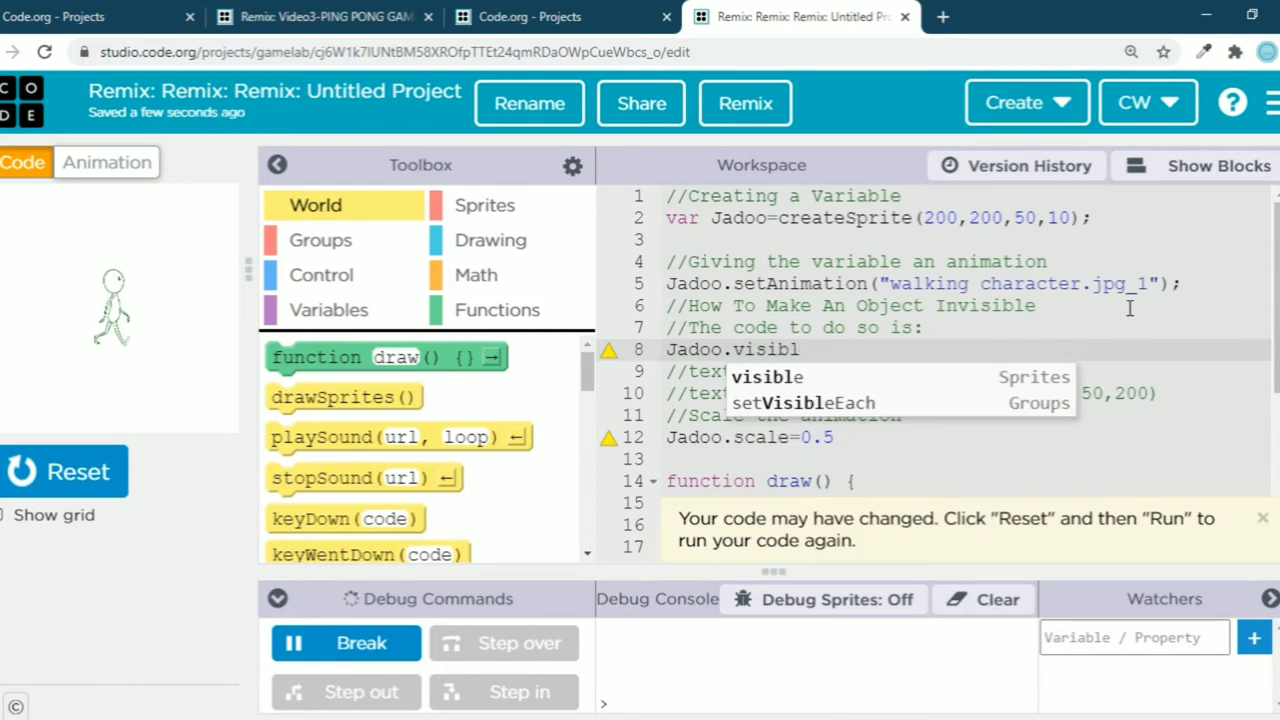
type("e=fa")
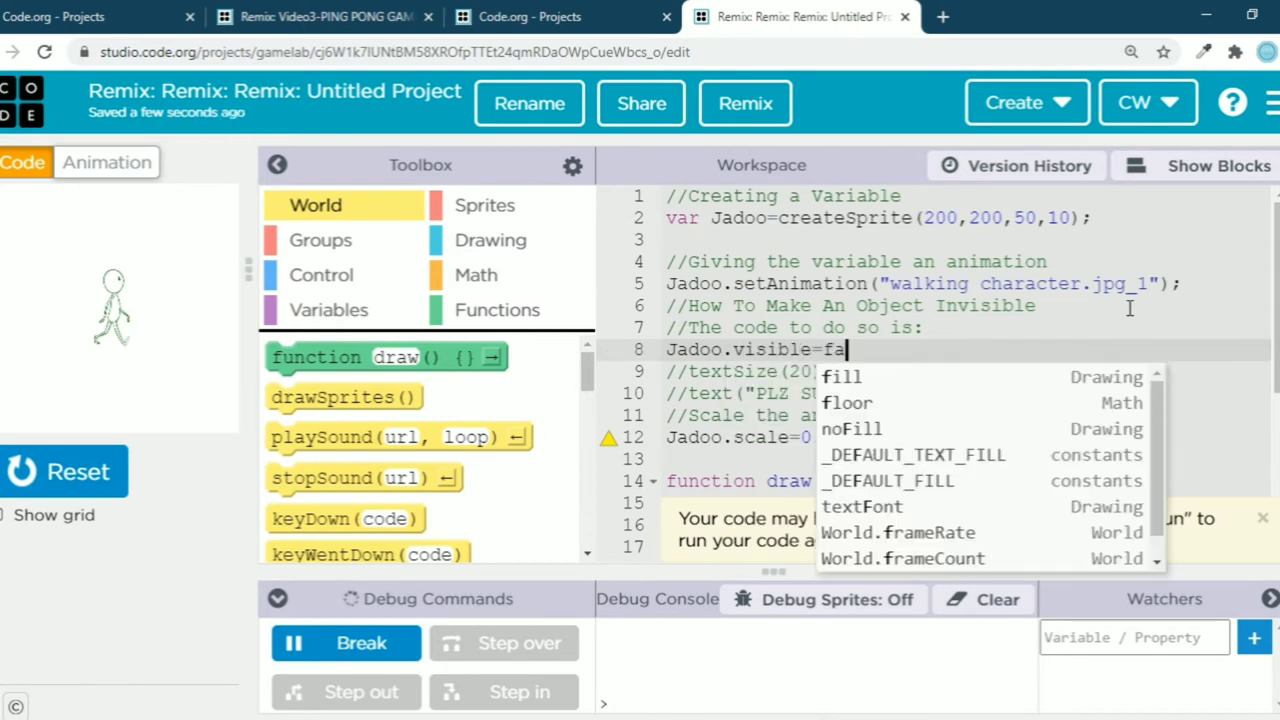
type("lse")
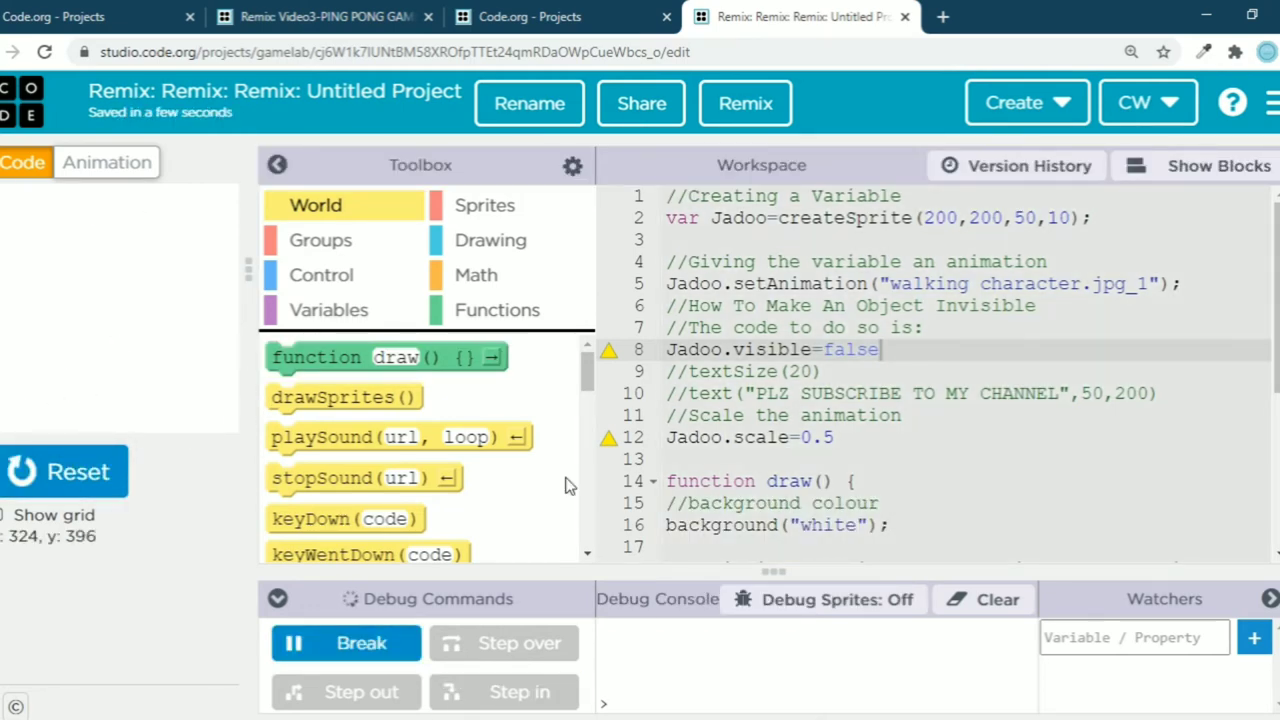
Step: Change Jadoo.visible to true and run so Jadoo appears on the stage
double_click(850, 348)
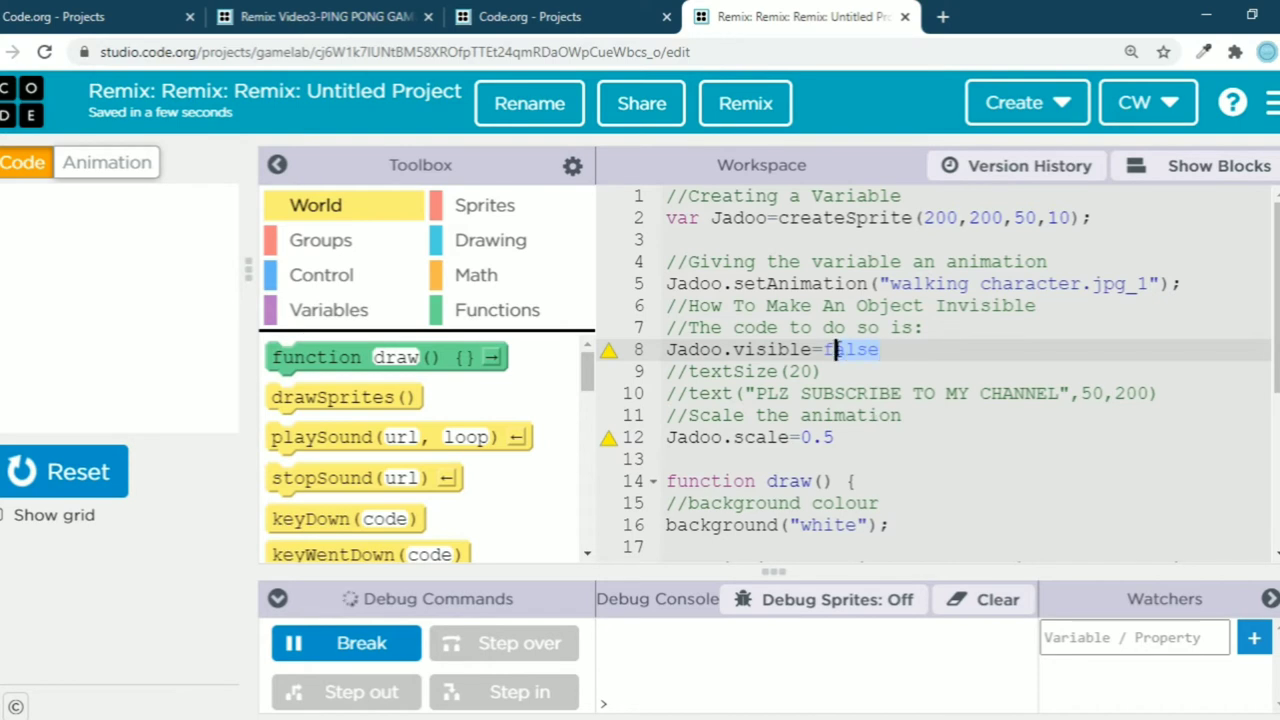
type("tru")
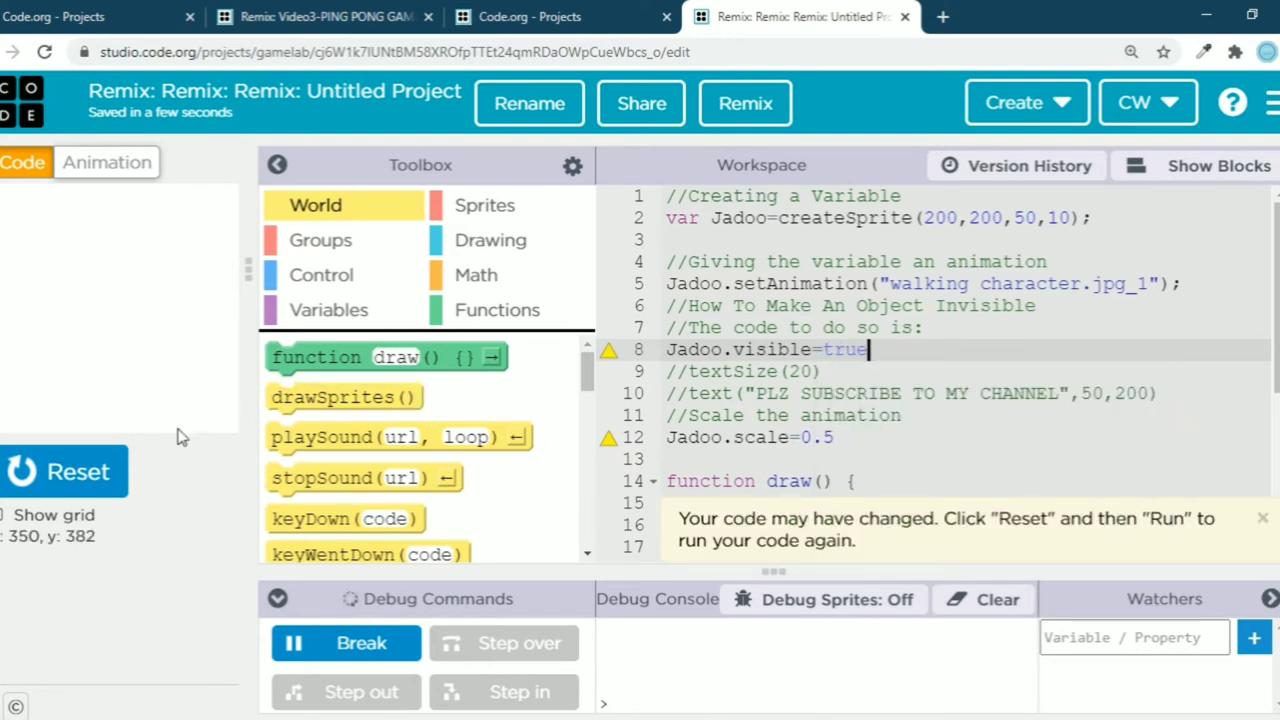
left_click(64, 472)
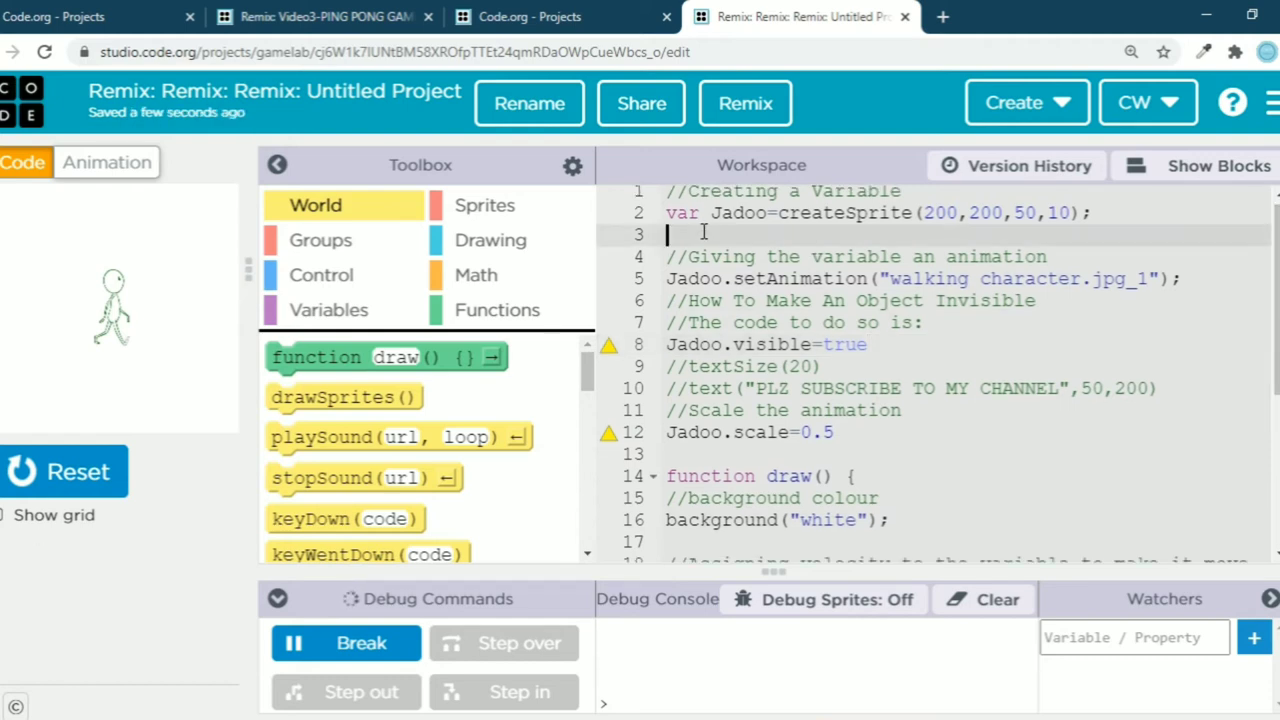
Step: Declare var ground1=createSprite() and var ground2=createSprite() below the Jadoo line
type("var")
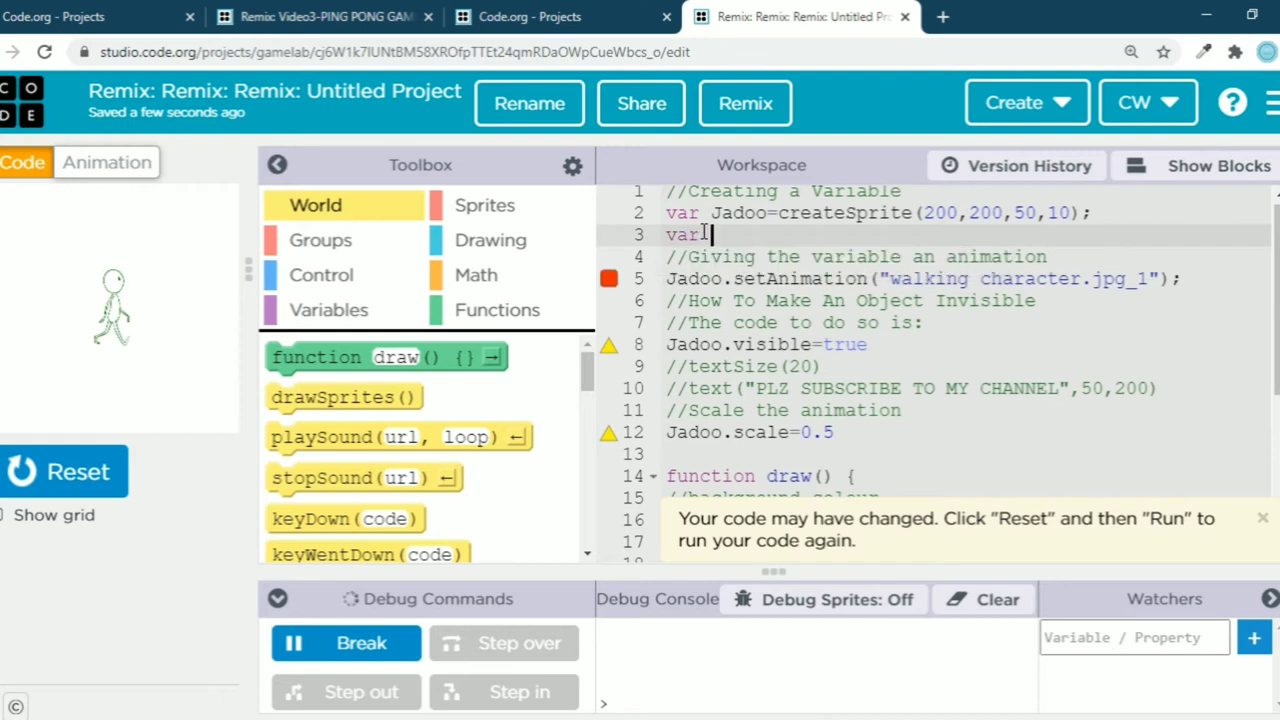
type("g")
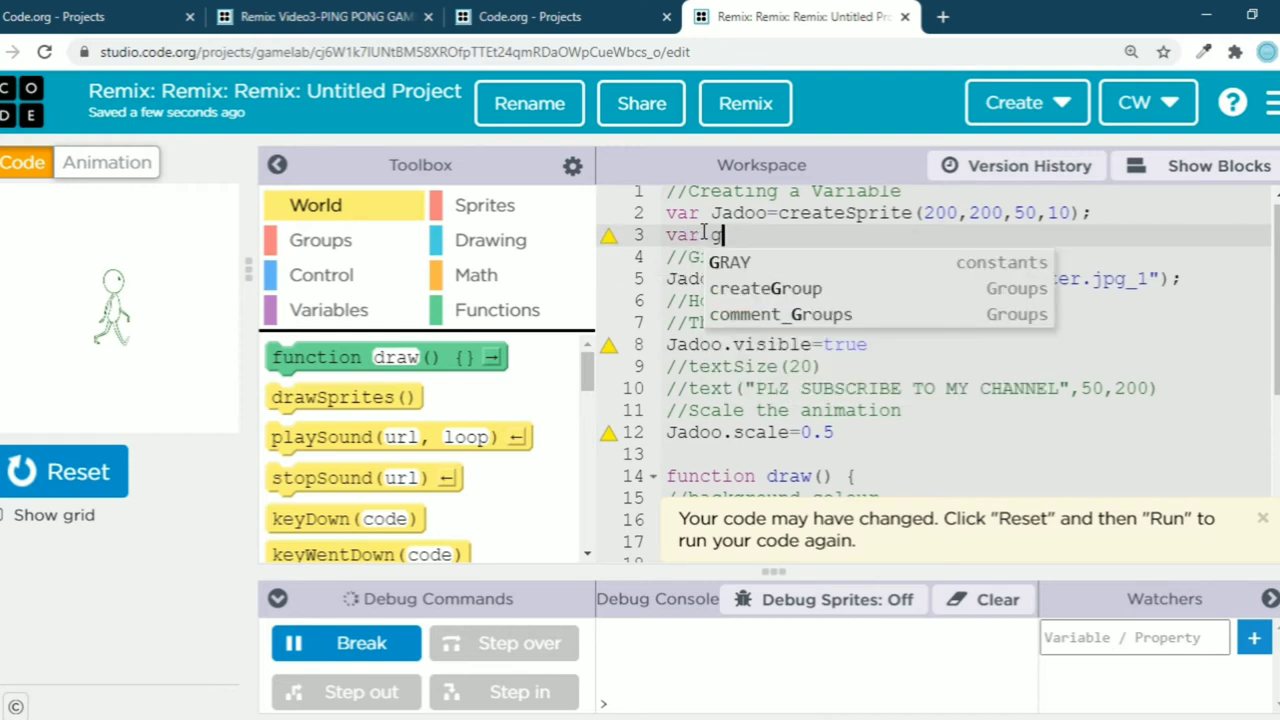
type("round")
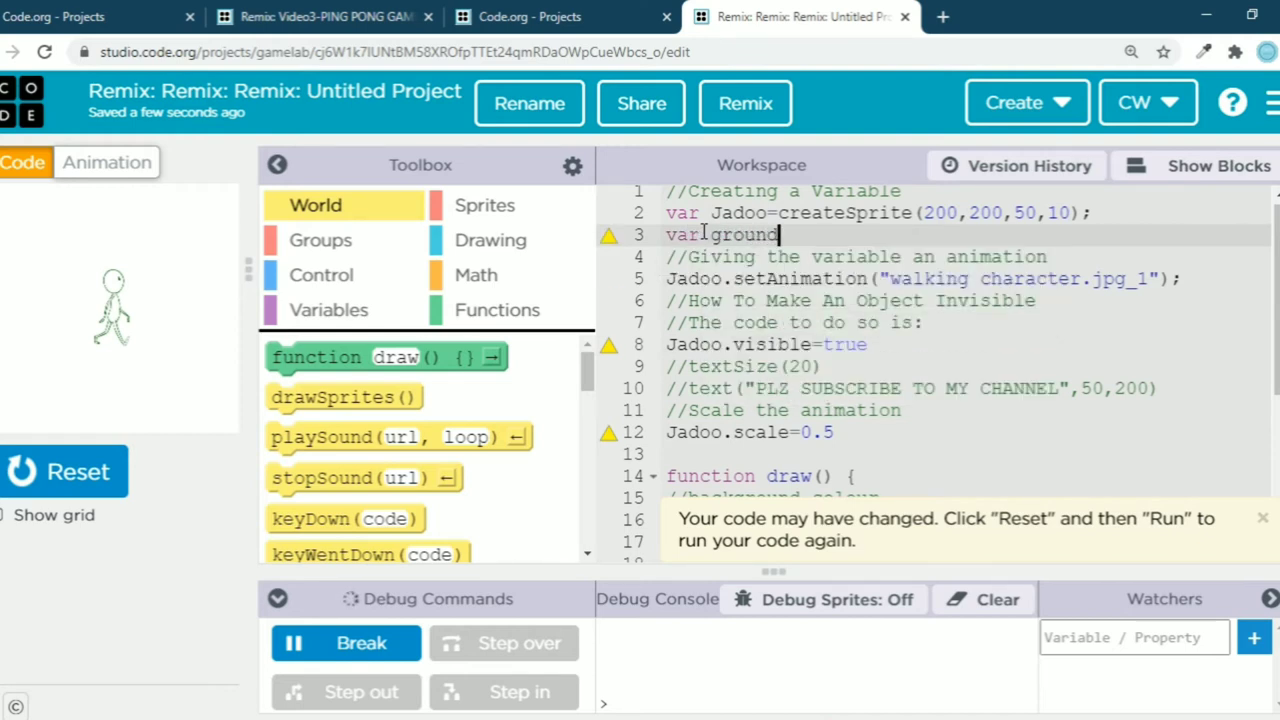
type("1=crea")
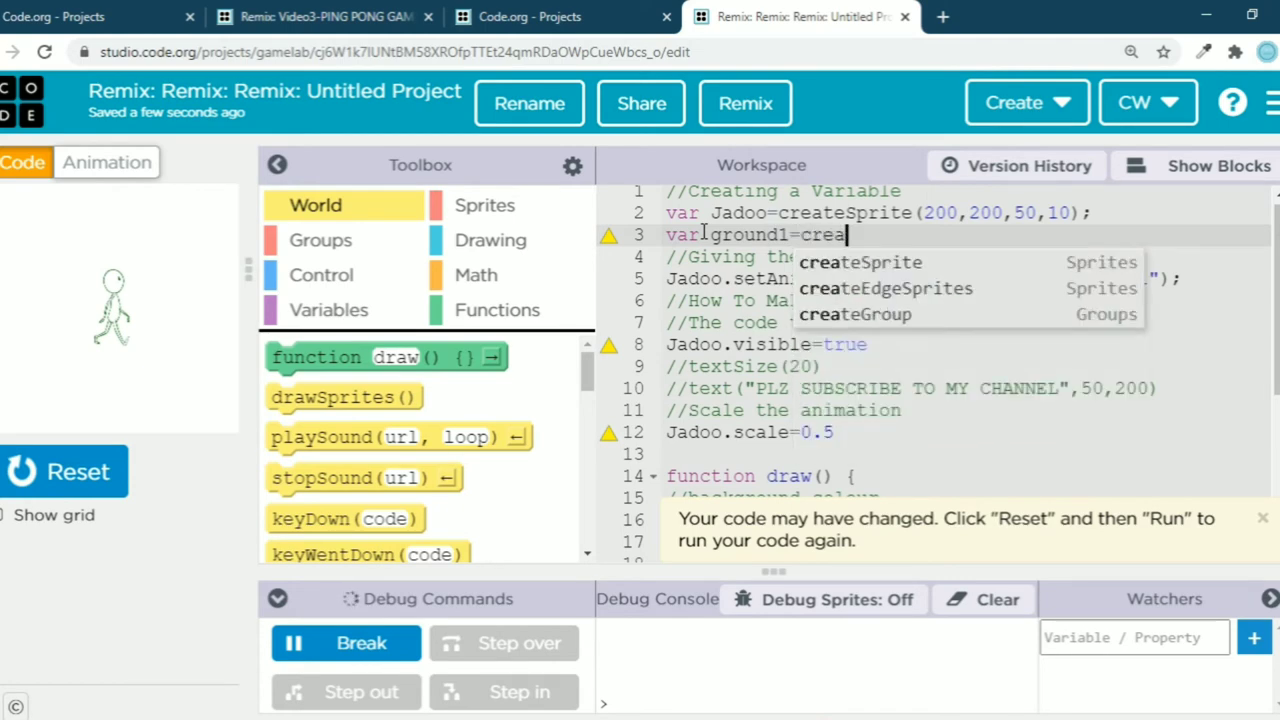
left_click(860, 262)
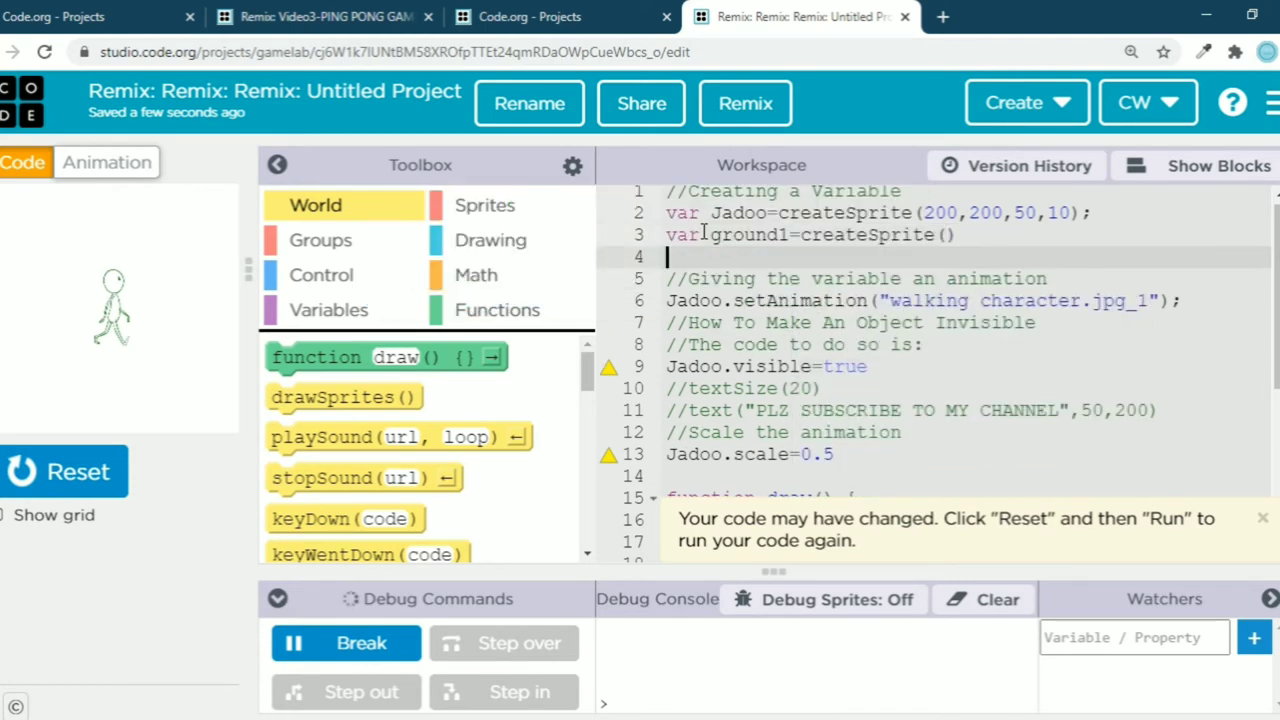
type("var")
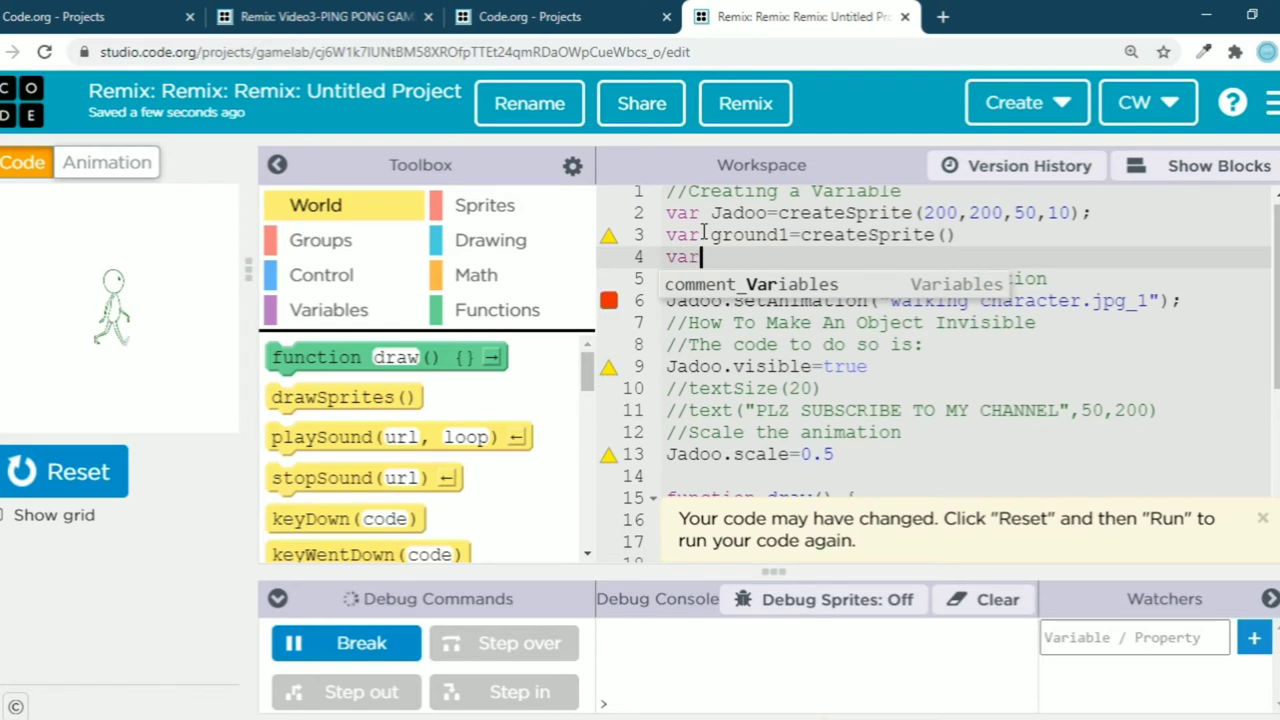
type("gr")
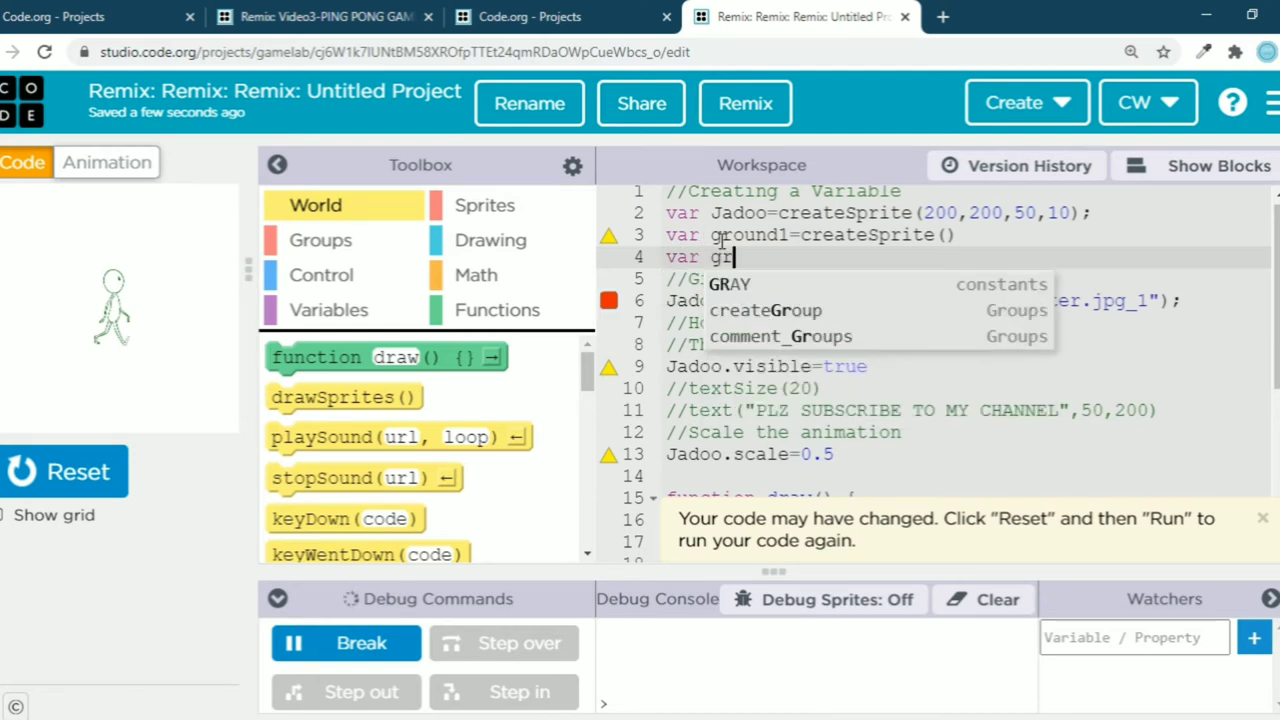
type("ound")
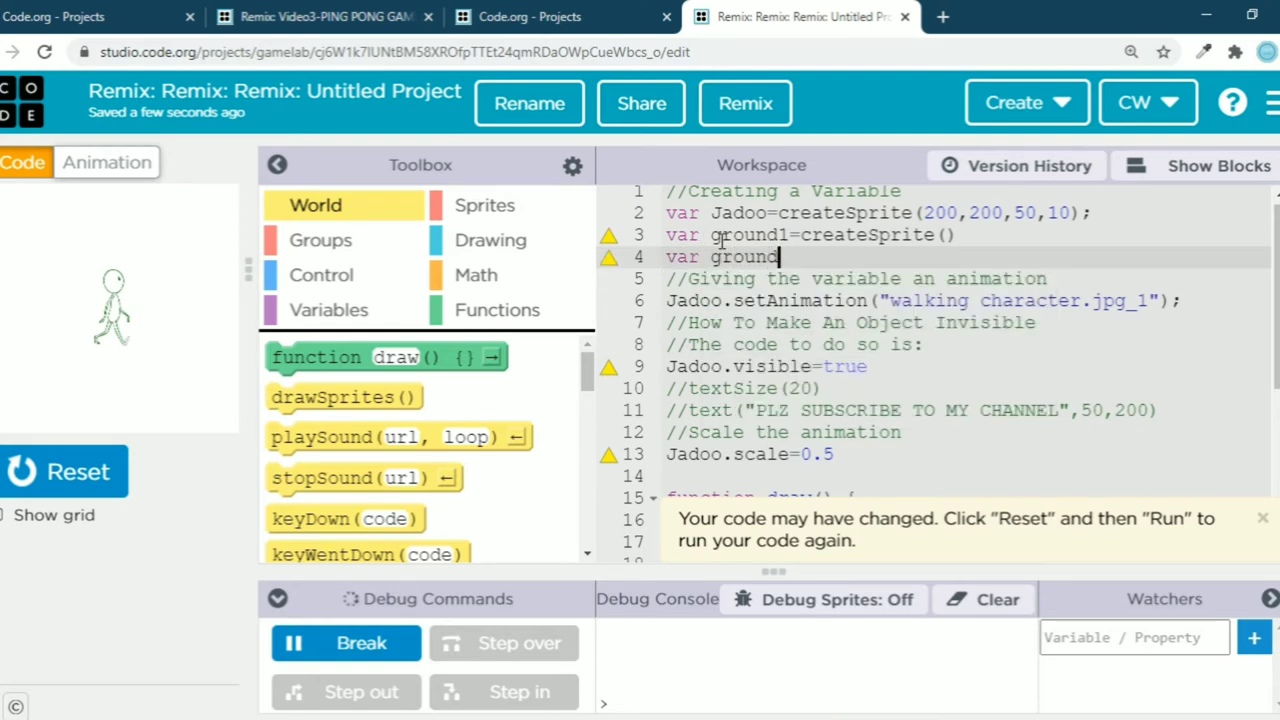
type("2=")
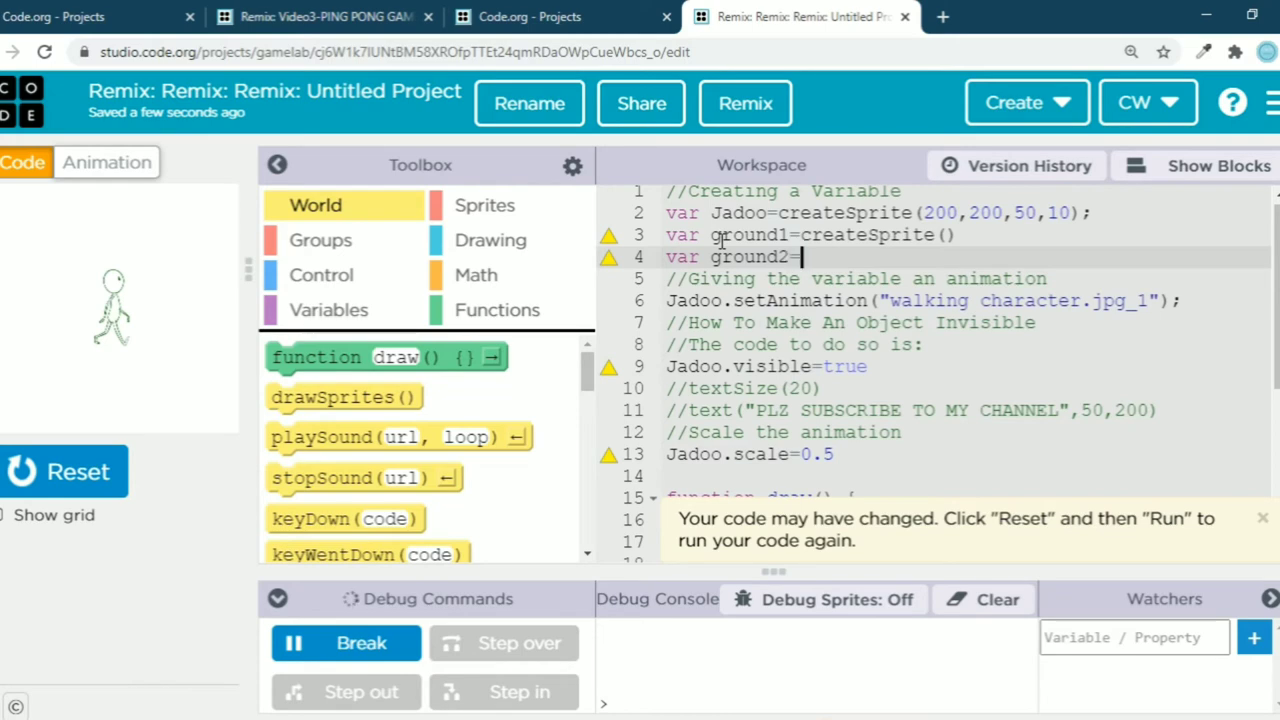
type("createSprite(")
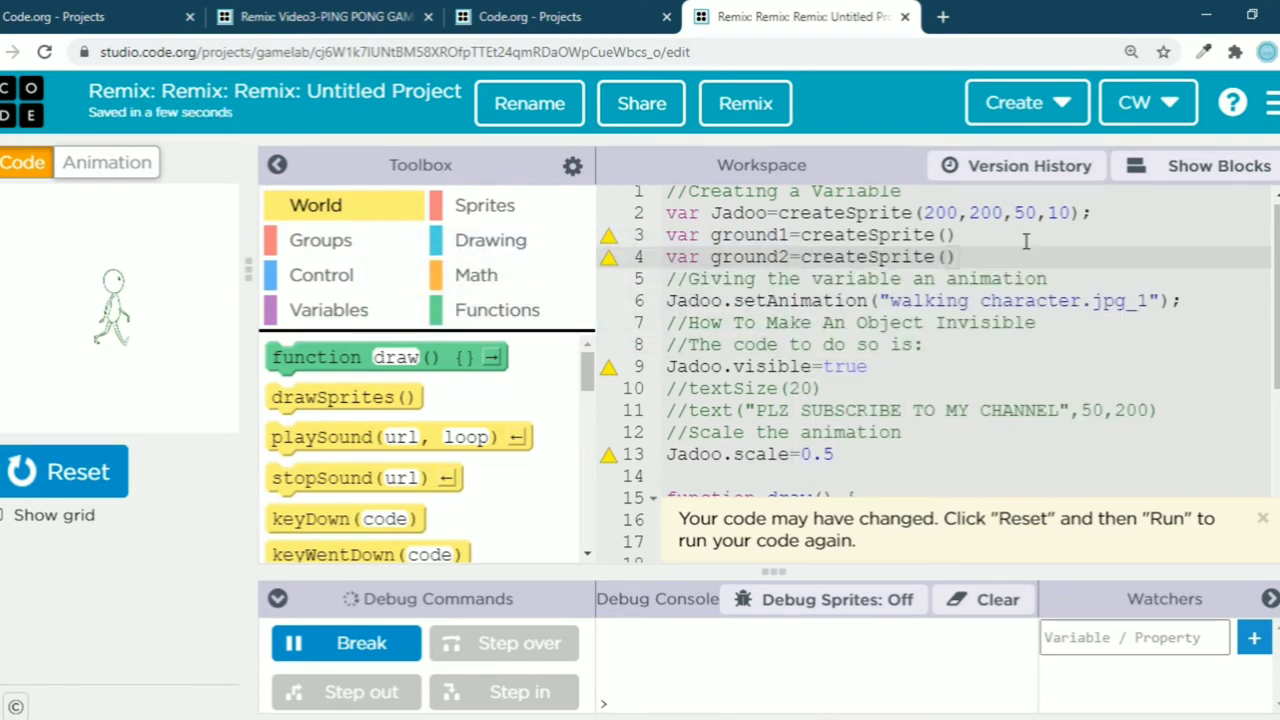
Step: Give ground1 arguments (200,50,10,10) and ground2 arguments (200,350,10,10)
left_click(948, 234)
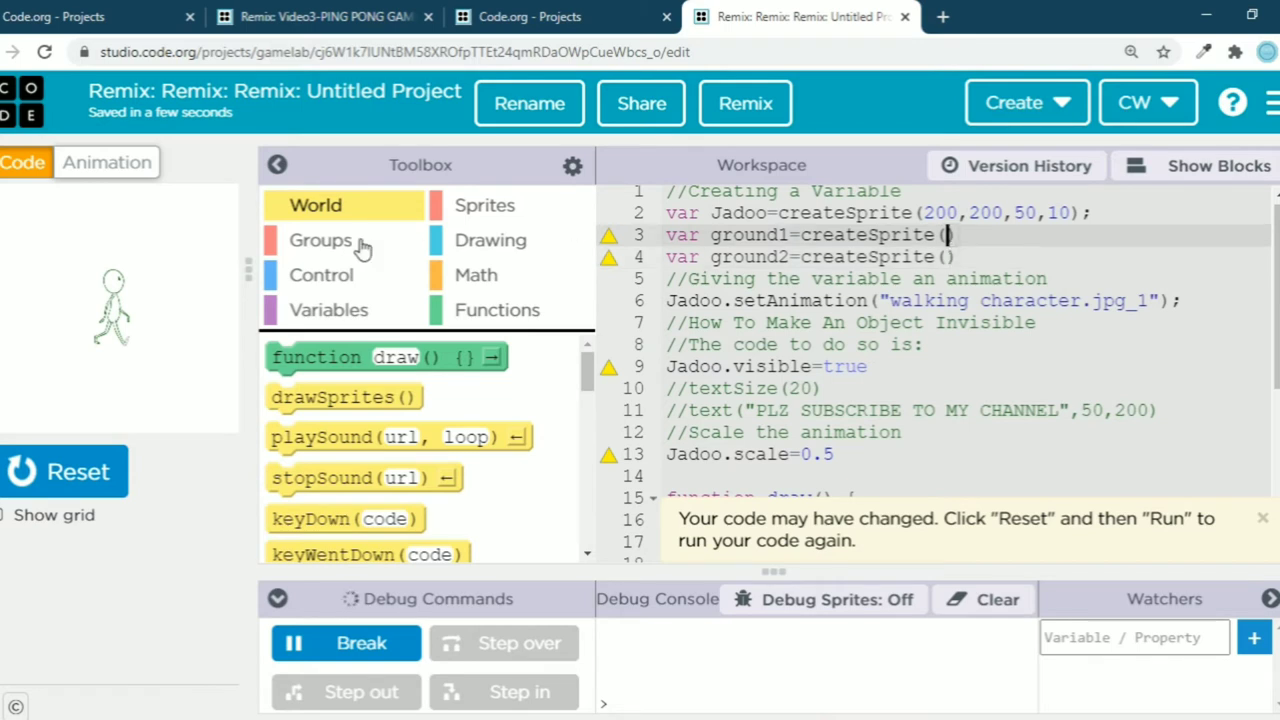
mouse_move(16, 198)
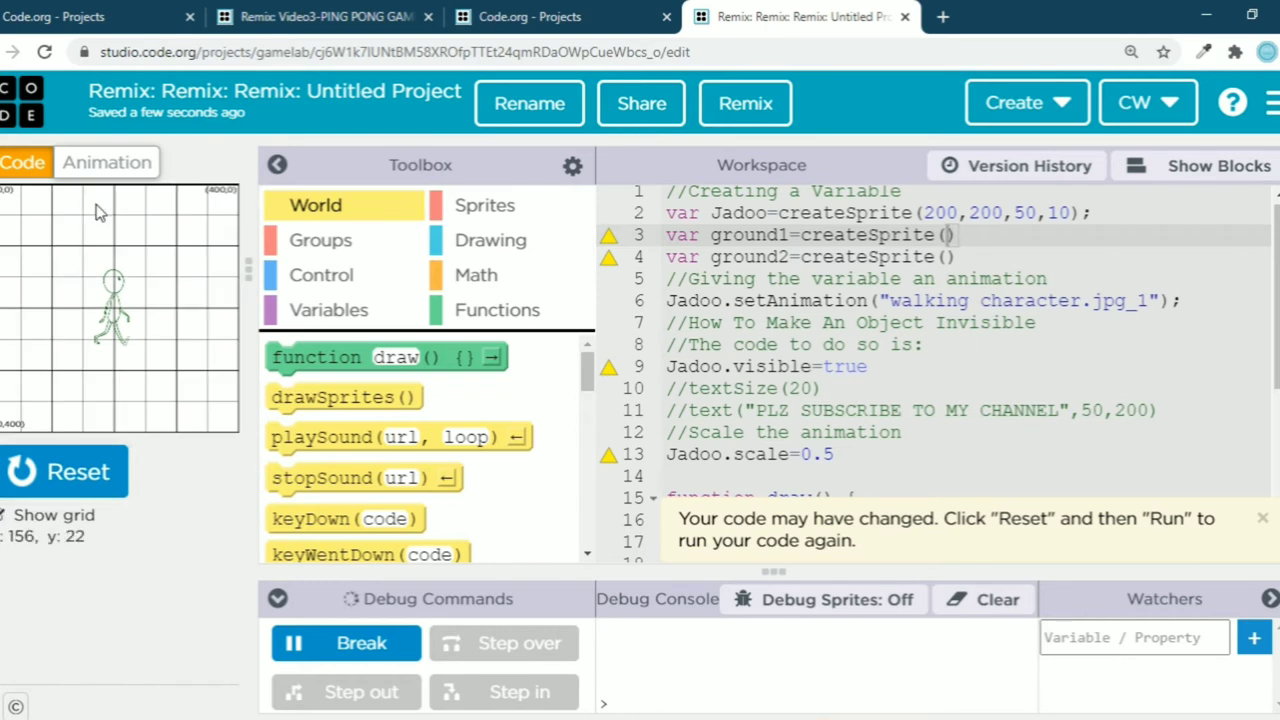
mouse_move(116, 220)
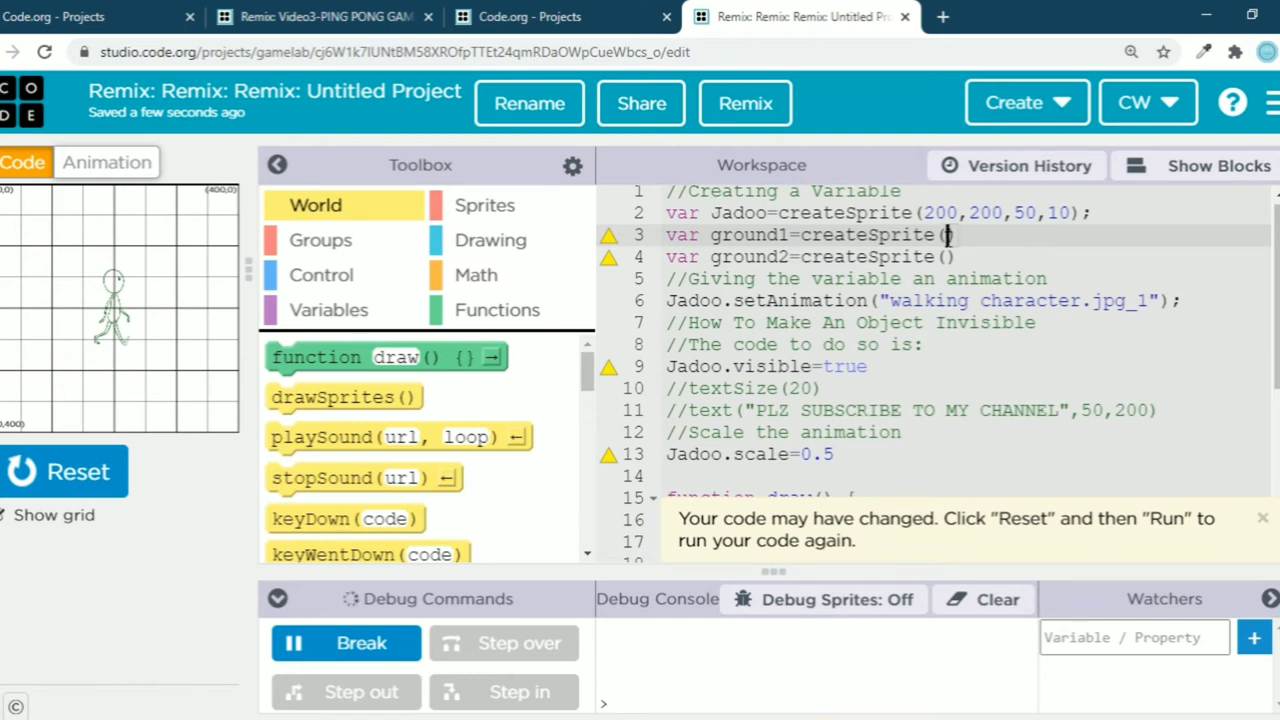
type("200,")
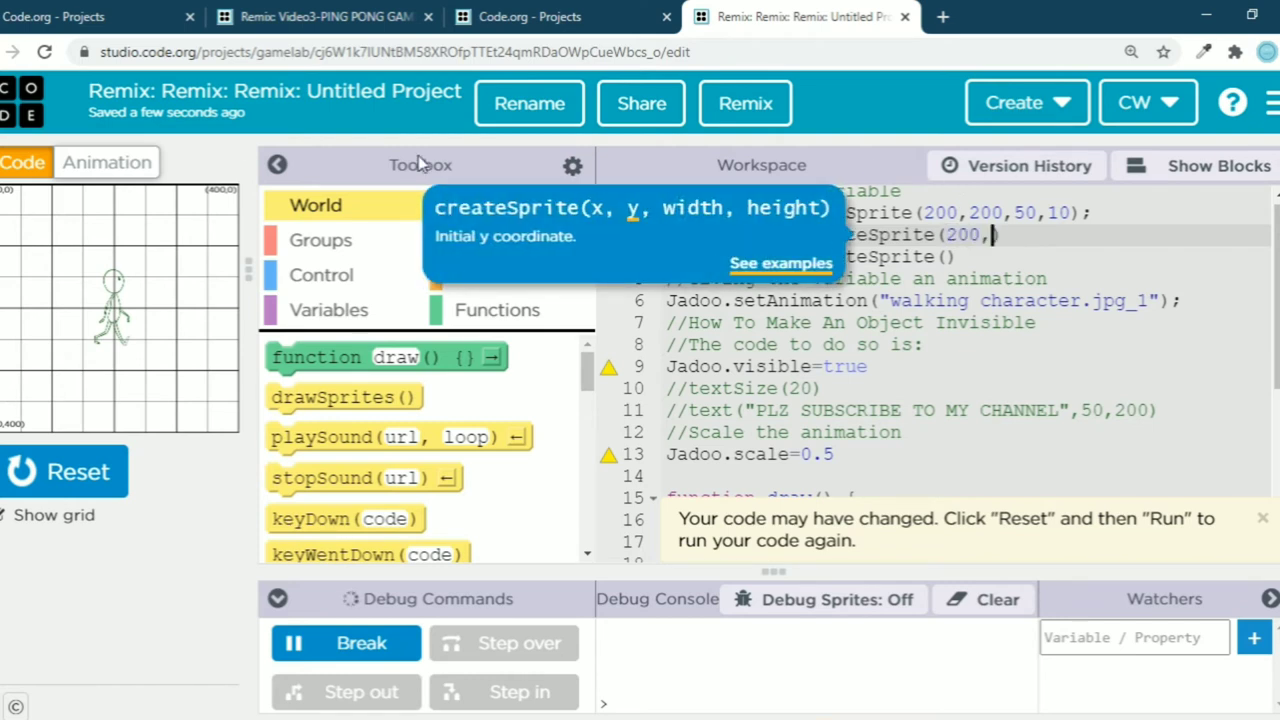
mouse_move(116, 222)
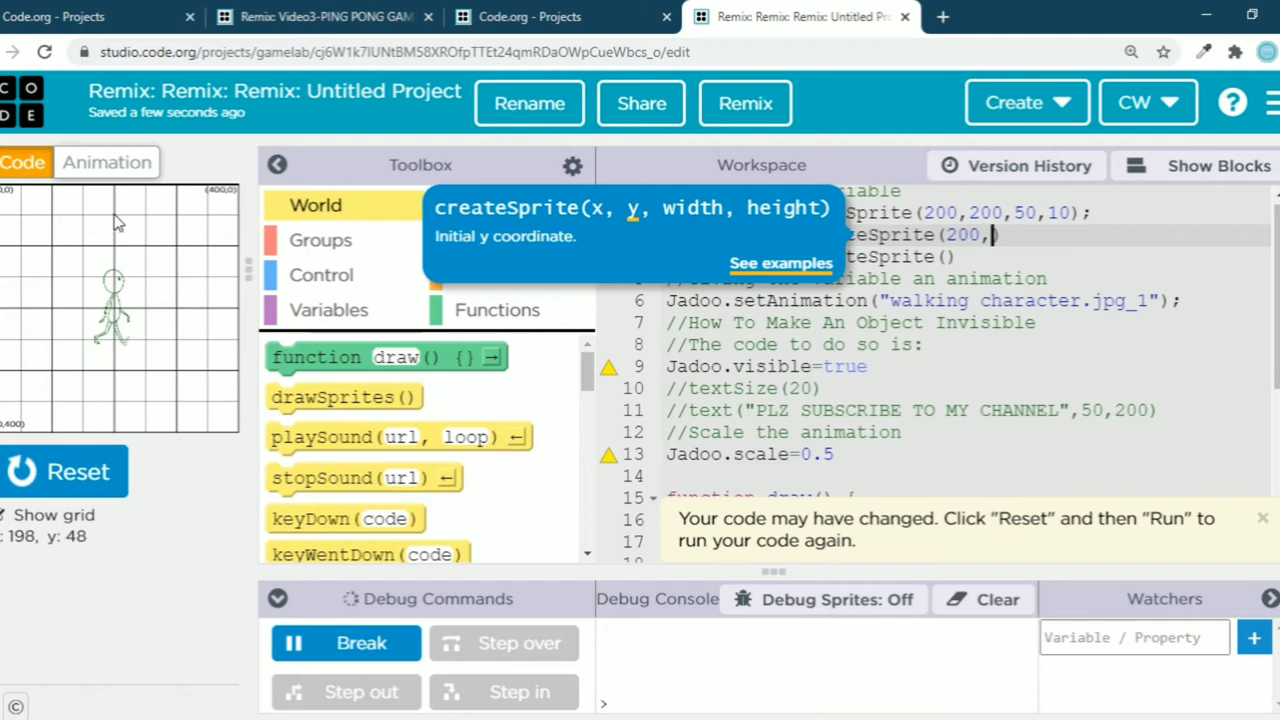
type("50")
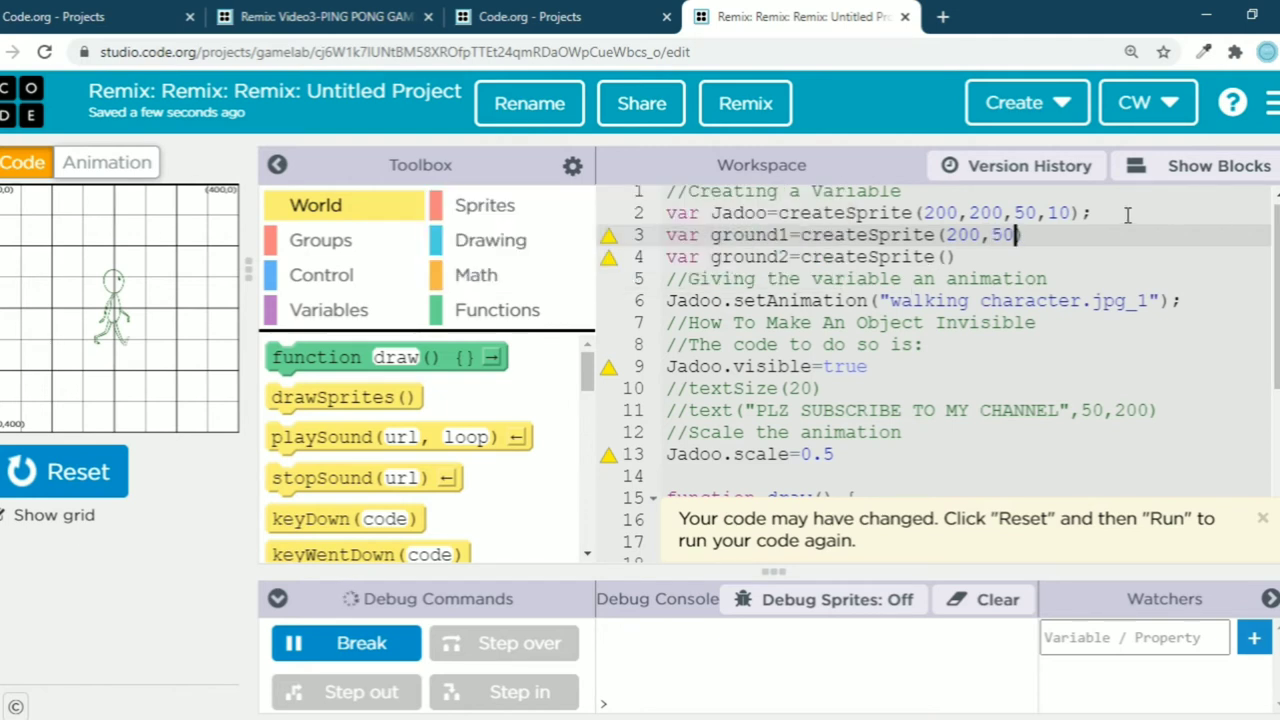
type(",10)")
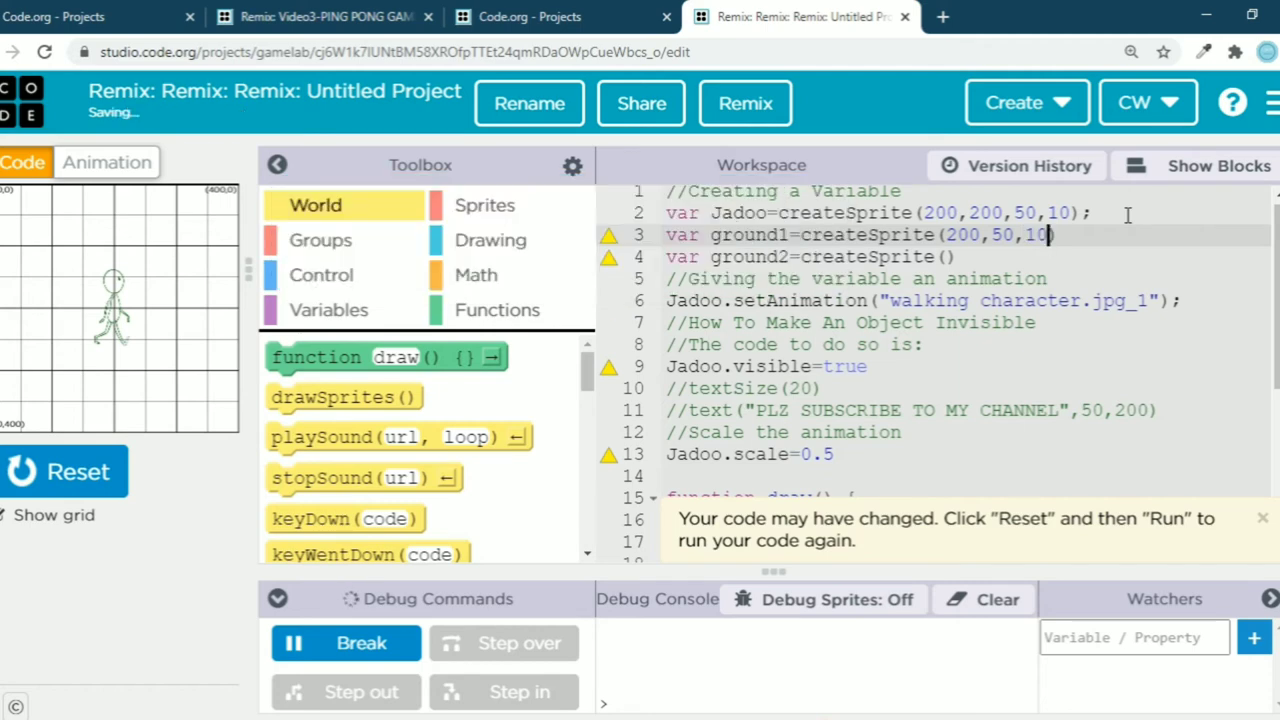
type(",10")
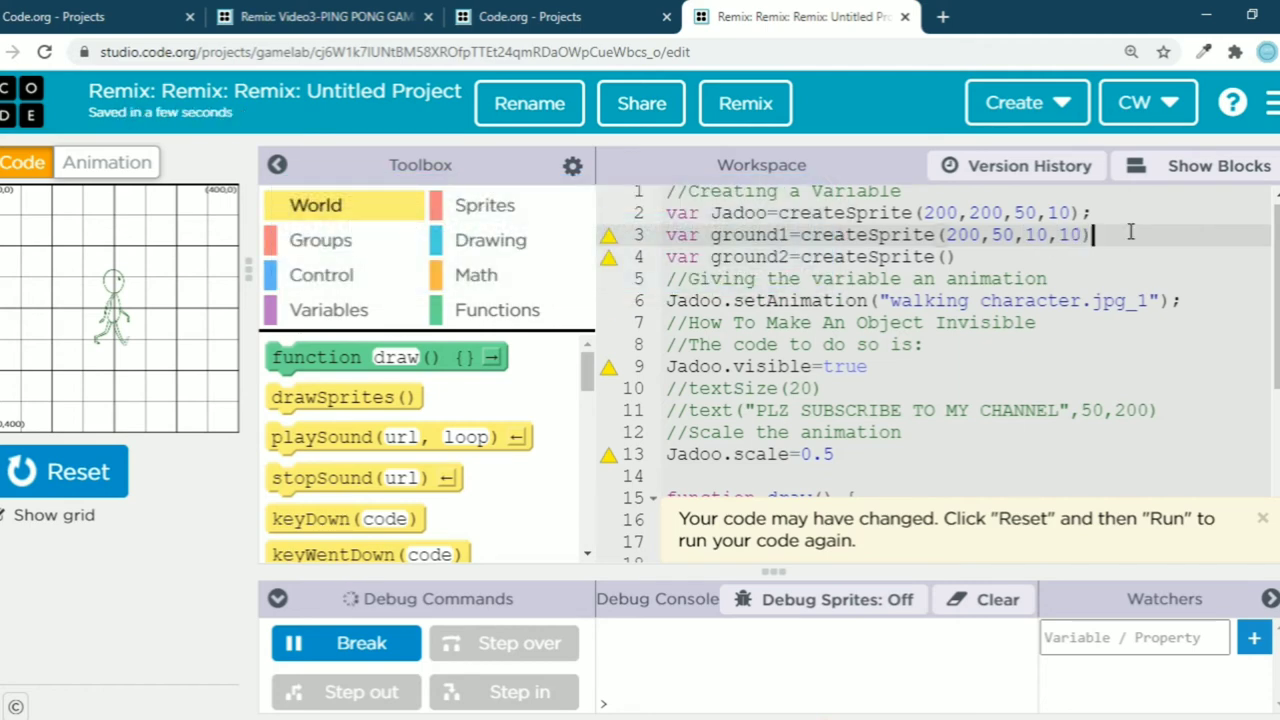
key("Enter")
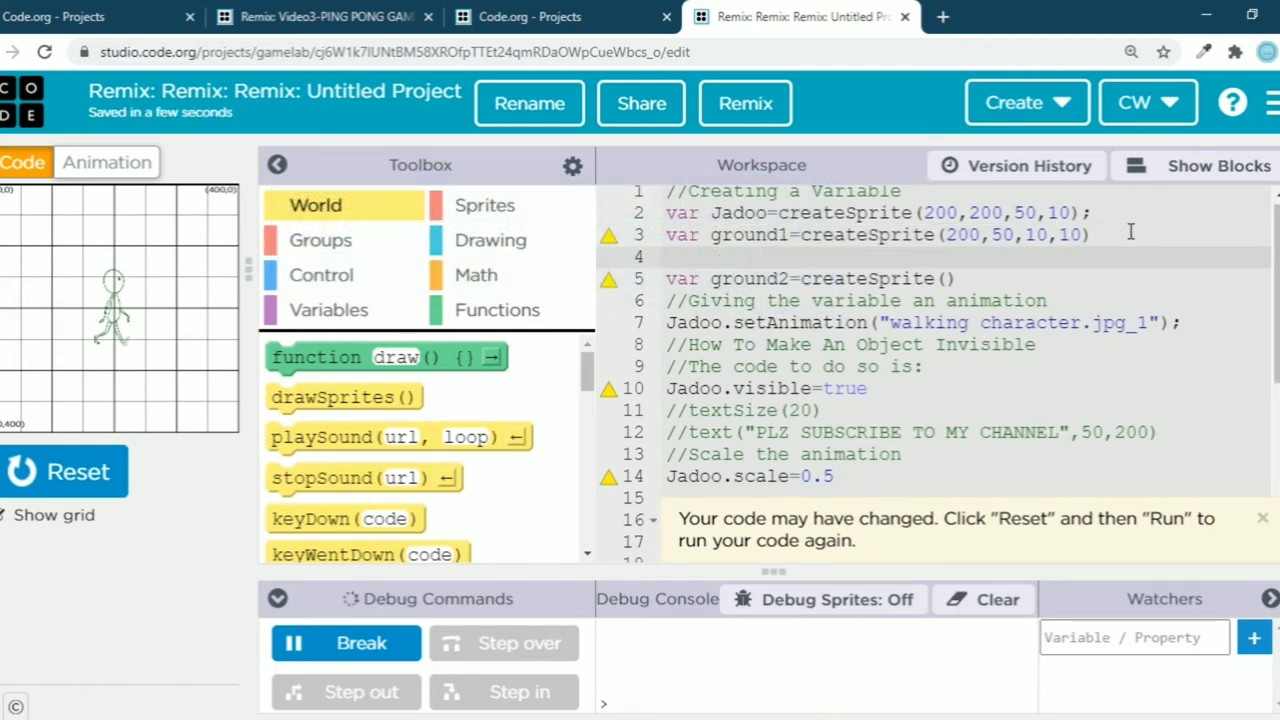
left_click(944, 256)
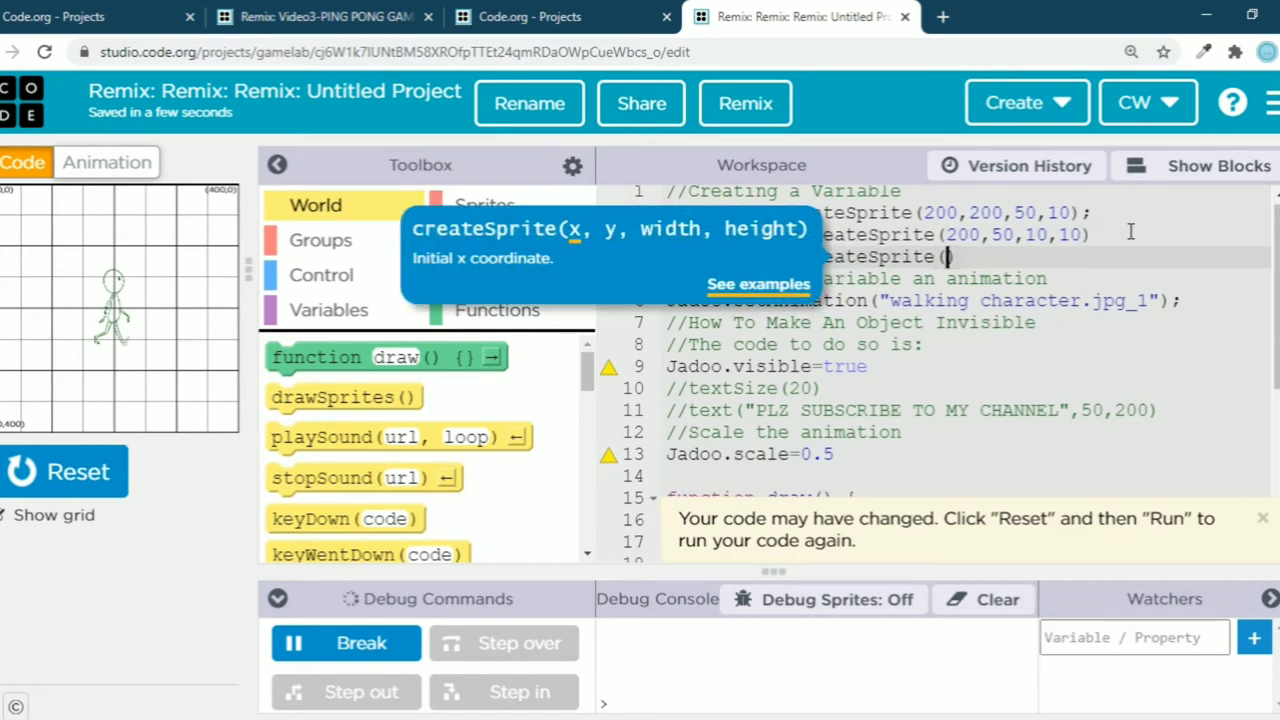
mouse_move(100, 410)
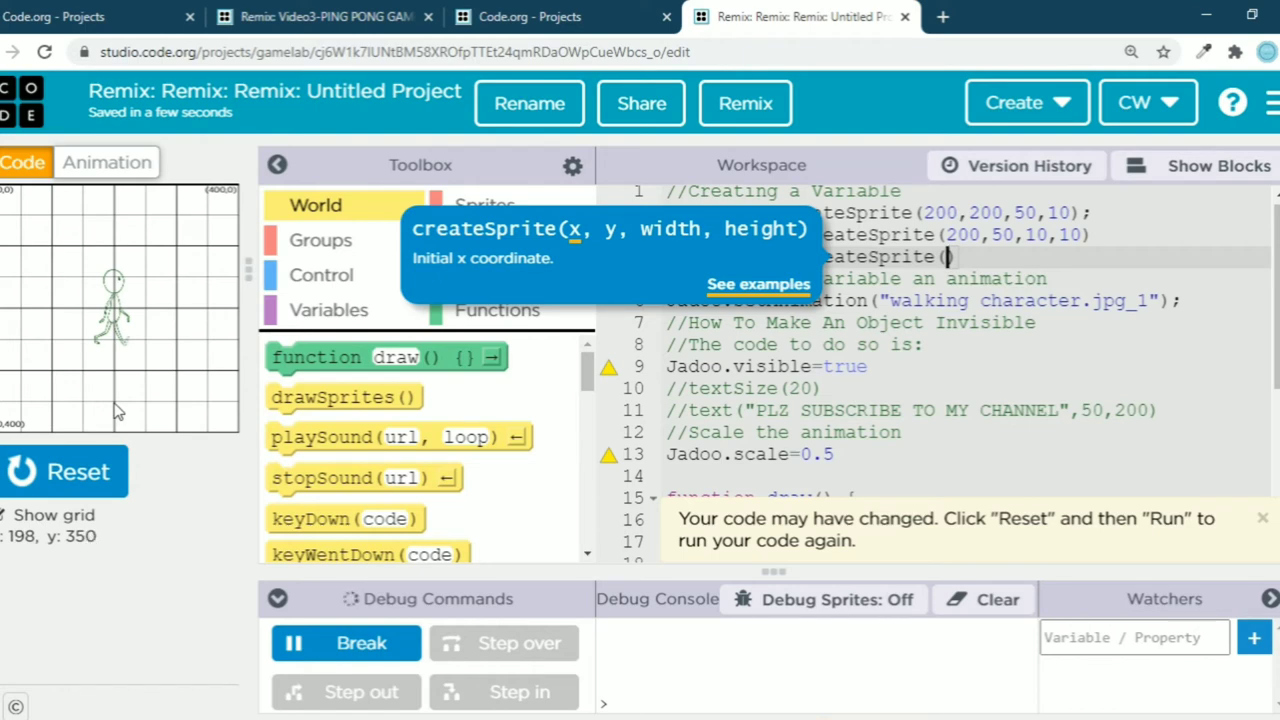
type("200,")
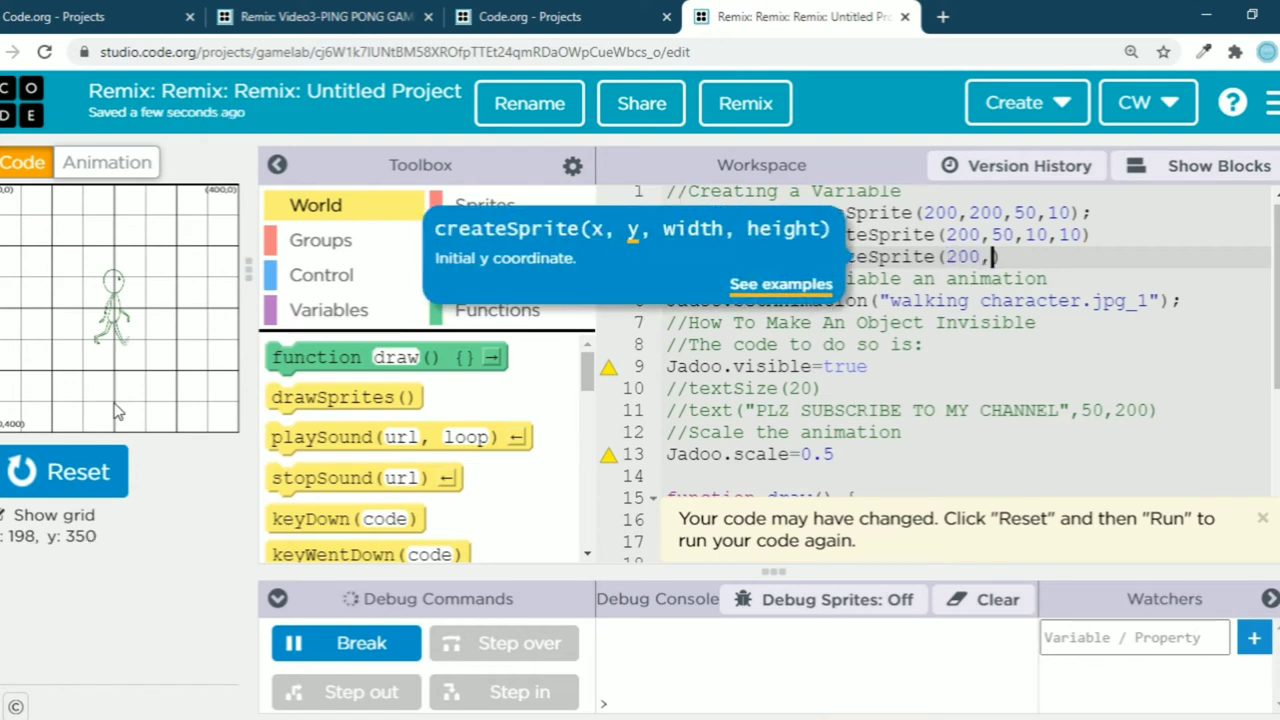
type("350,10,10);")
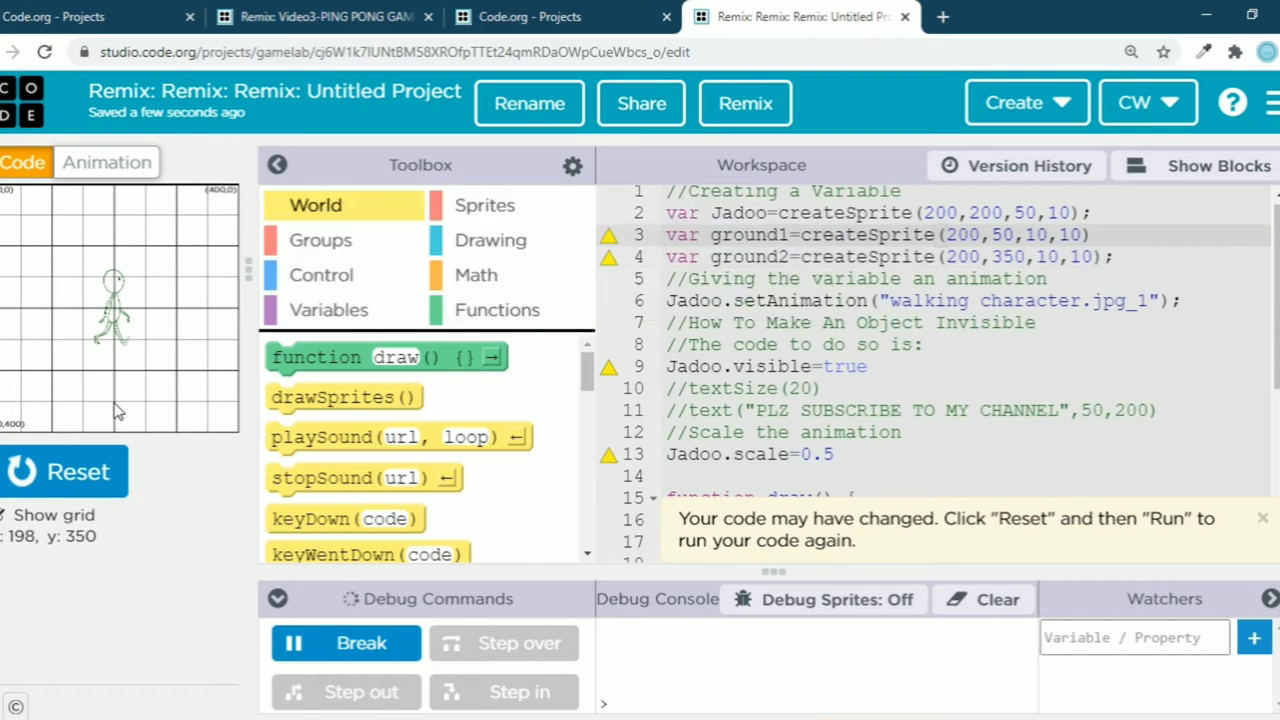
mouse_move(136, 424)
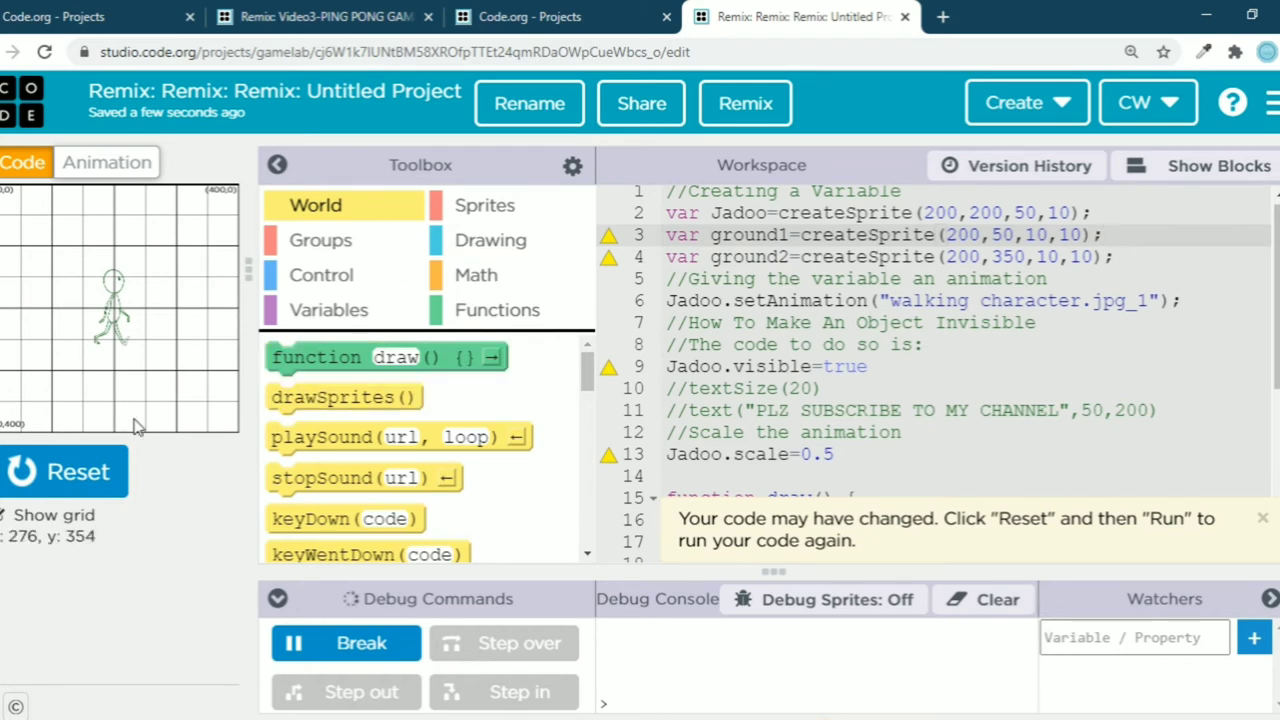
Step: Widen ground1 and ground2 to 400 in their createSprite calls and rerun
left_click(64, 472)
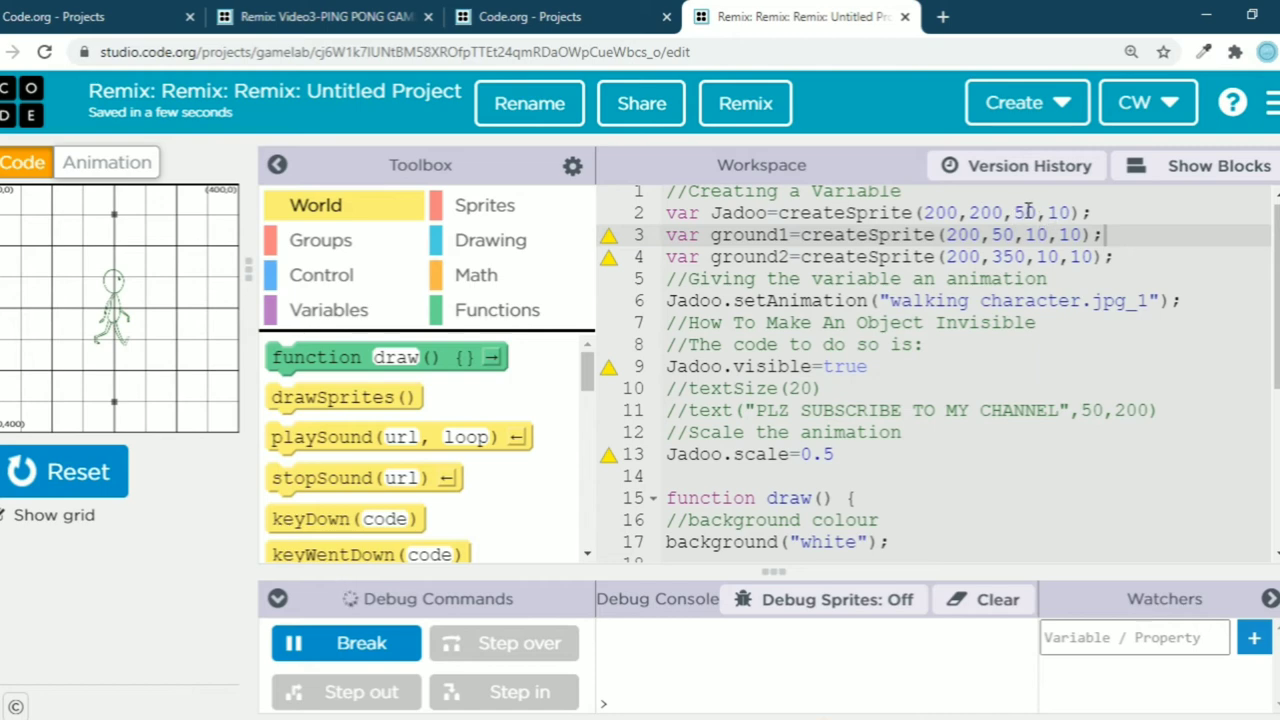
mouse_move(1036, 236)
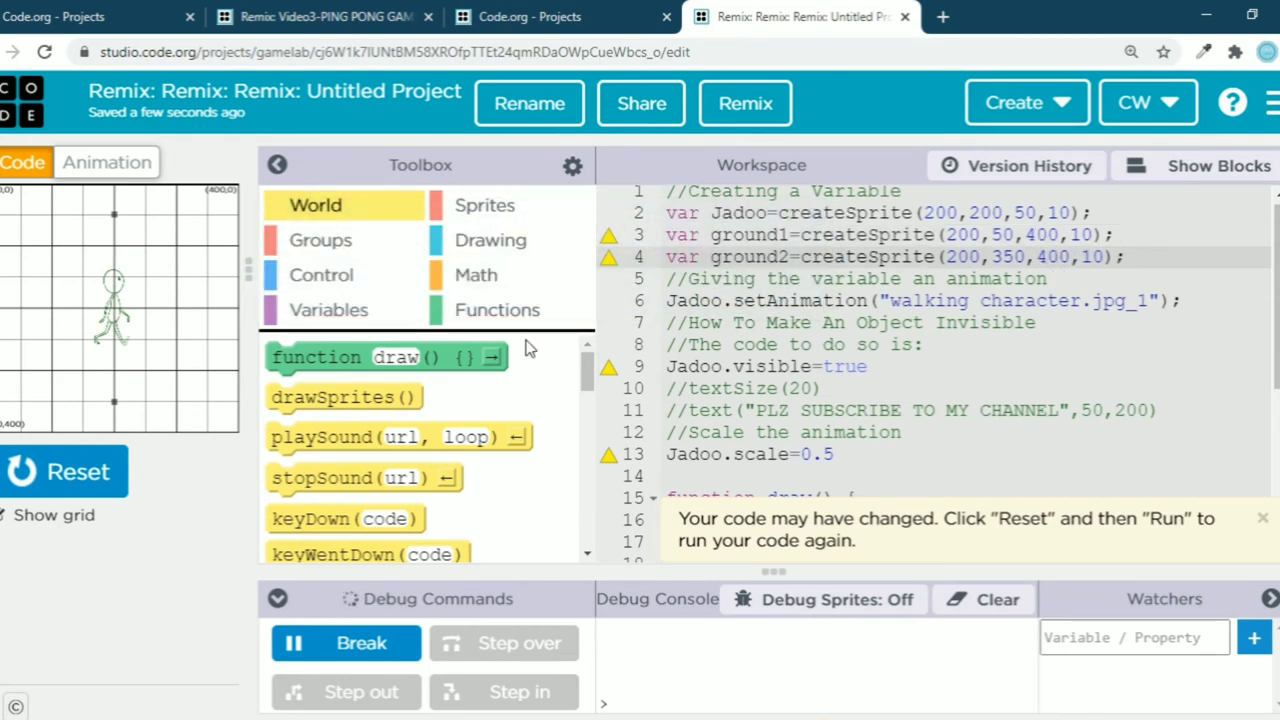
left_click(64, 472)
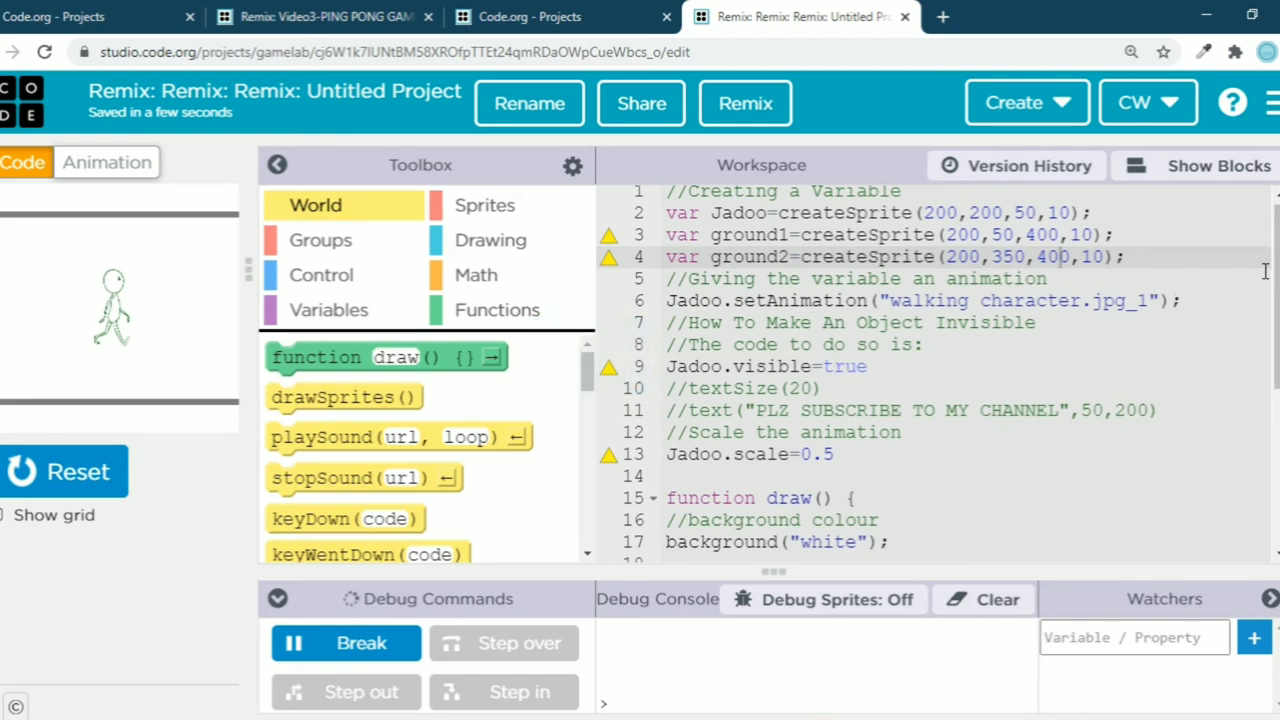
Step: In draw, set Jadoo.velocityY=5 and add Jadoo.bounceOff(ground1) and Jadoo.bounceOff(ground2)
scroll("down", 3)
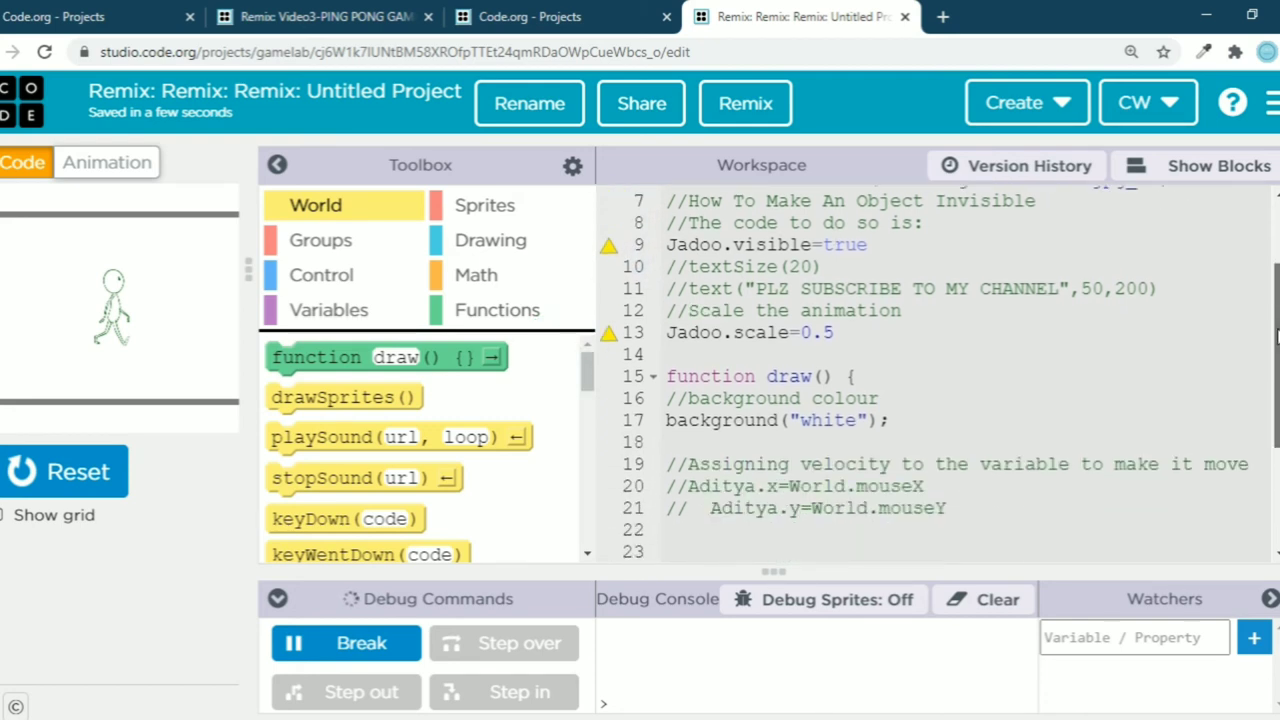
scroll("down", 3)
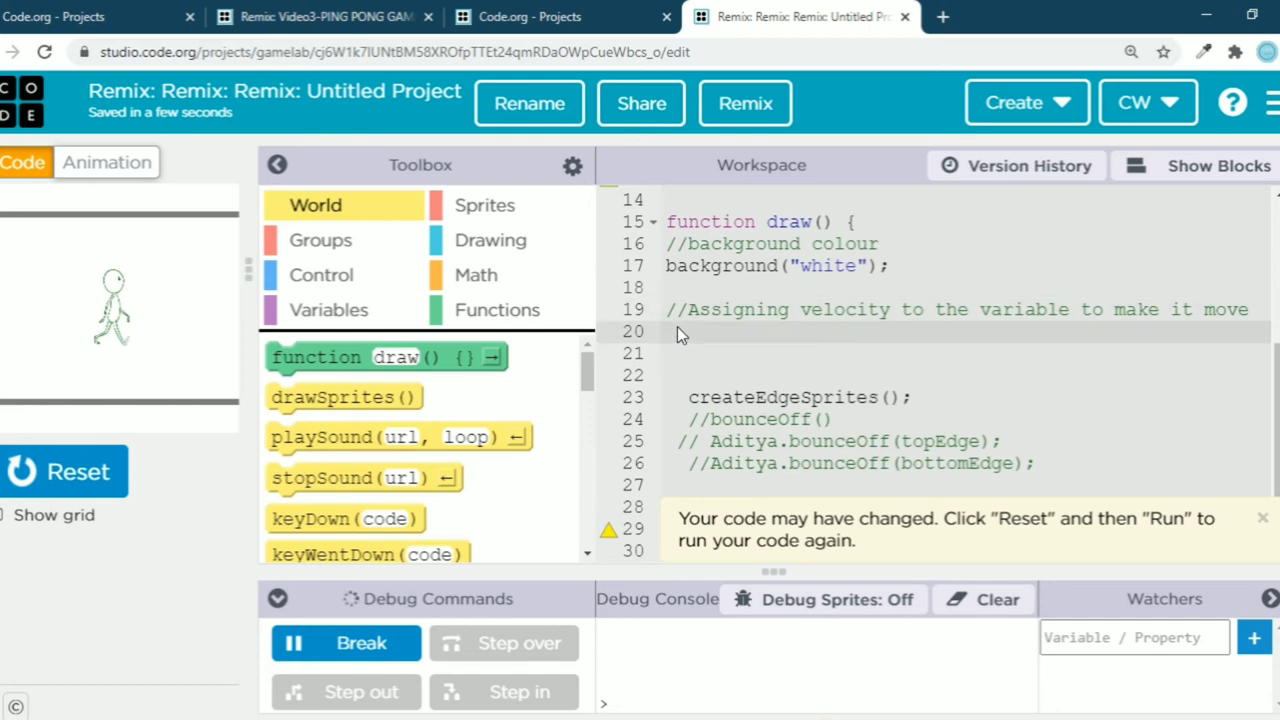
type("Jadoo")
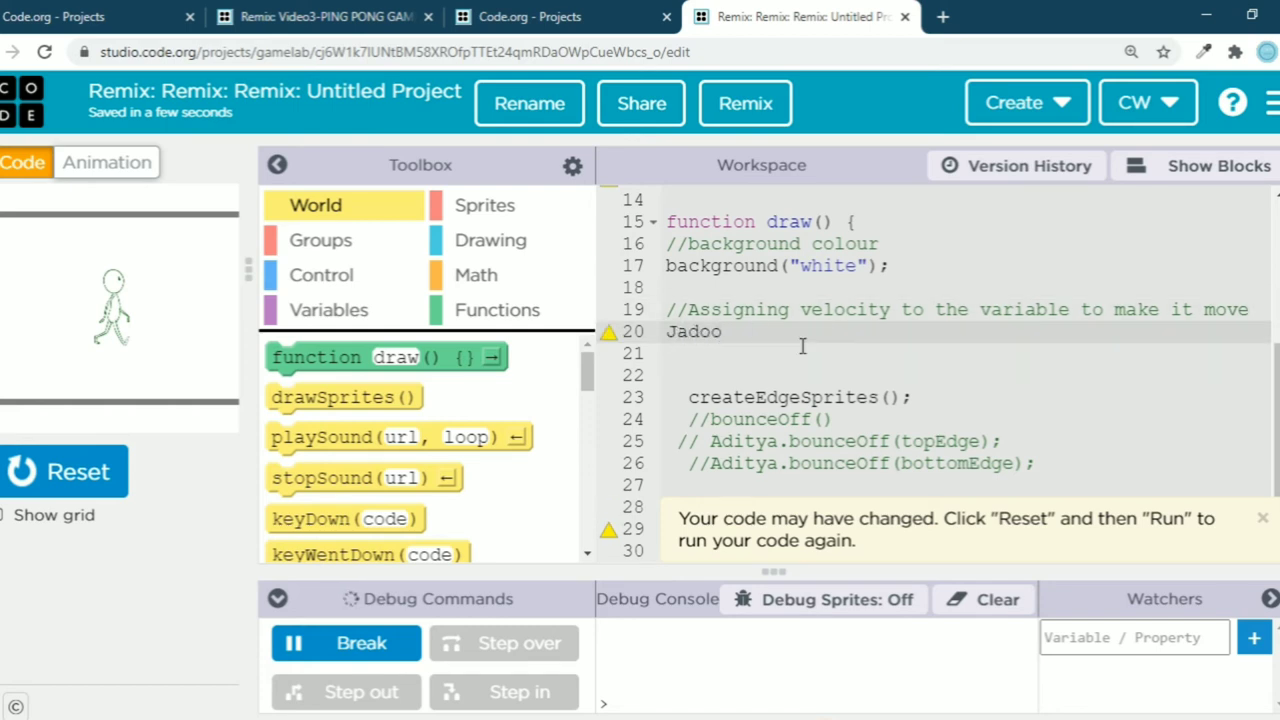
type(".velocityY")
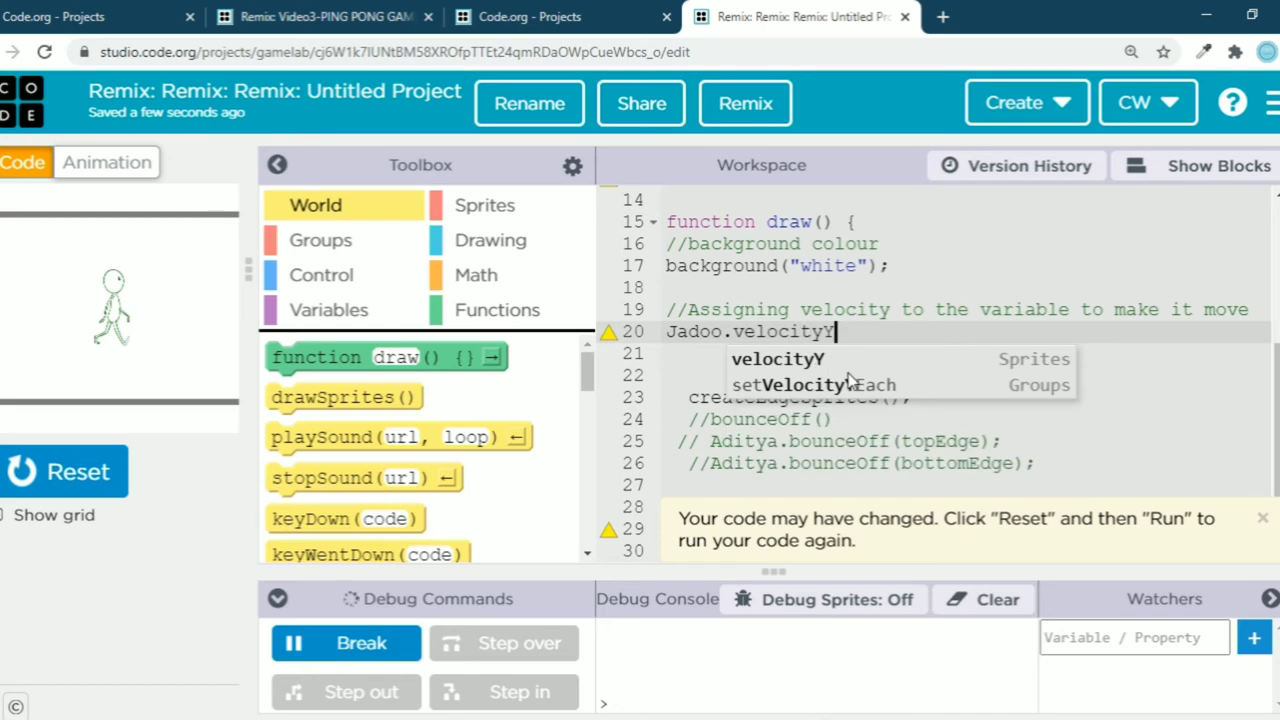
type("=5")
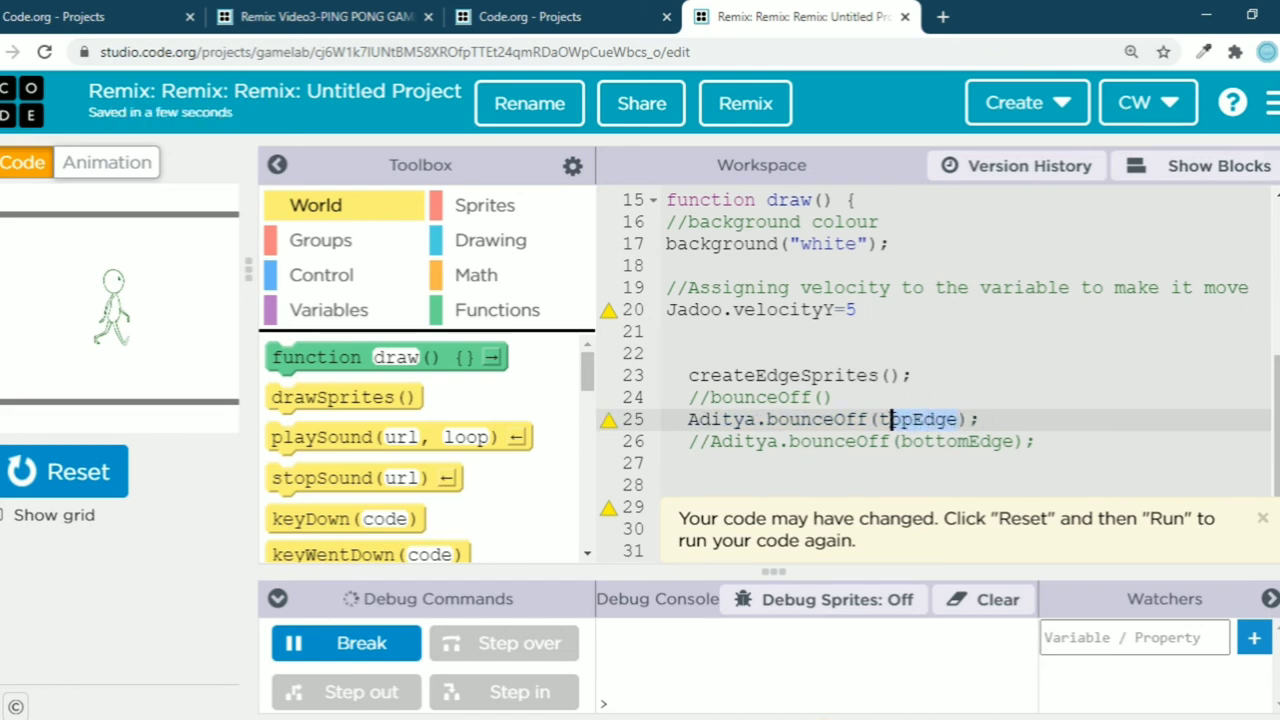
type("groound2);")
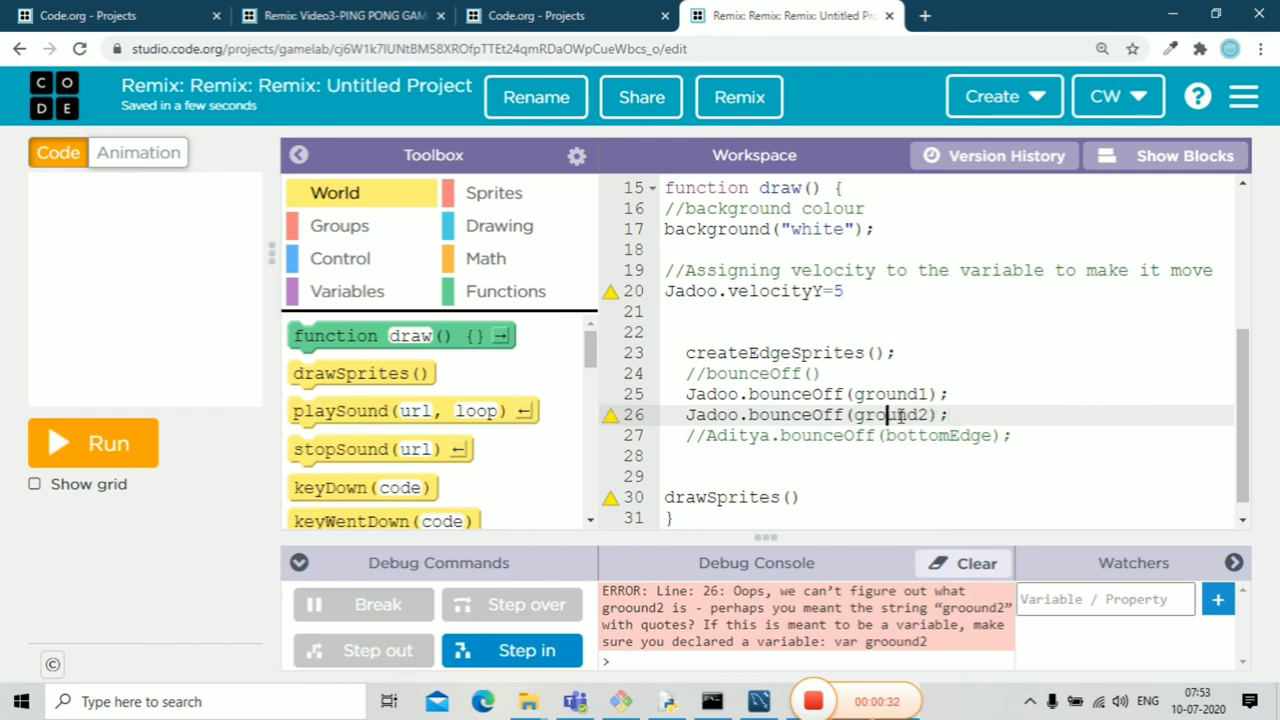
Step: Run the game so Jadoo appears between the two ground strips without errors
left_click(92, 444)
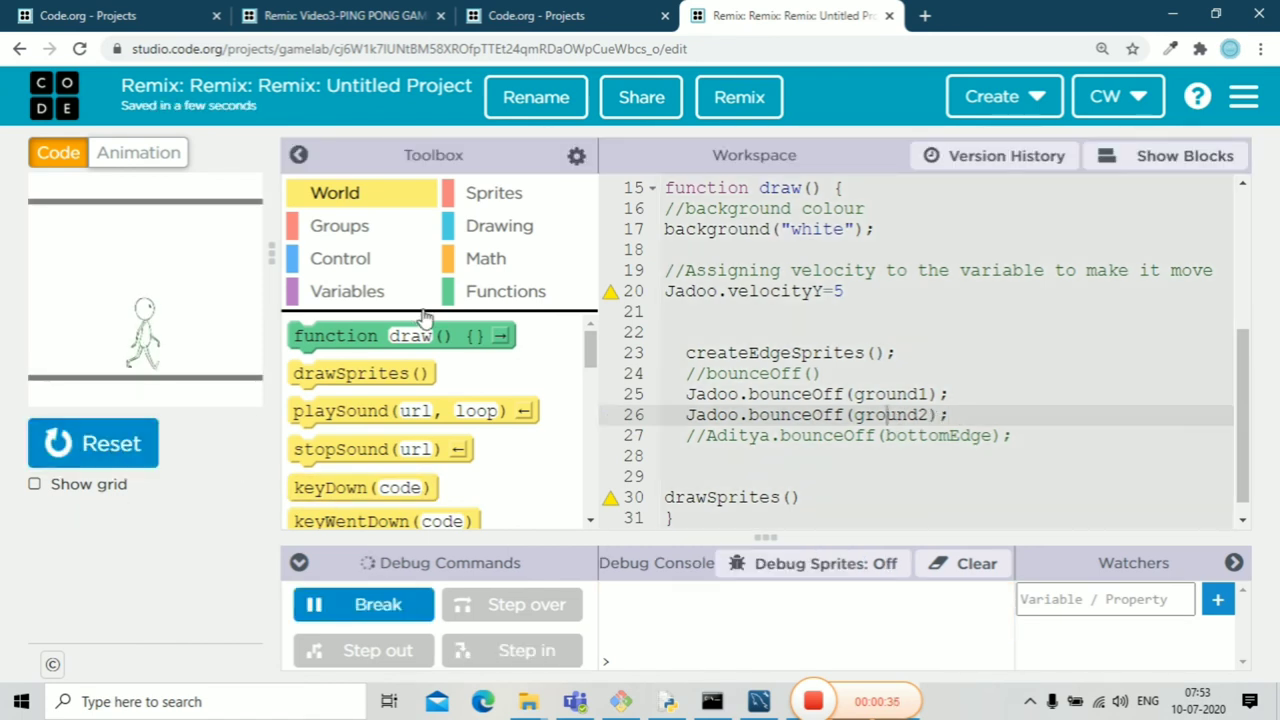
mouse_move(1244, 432)
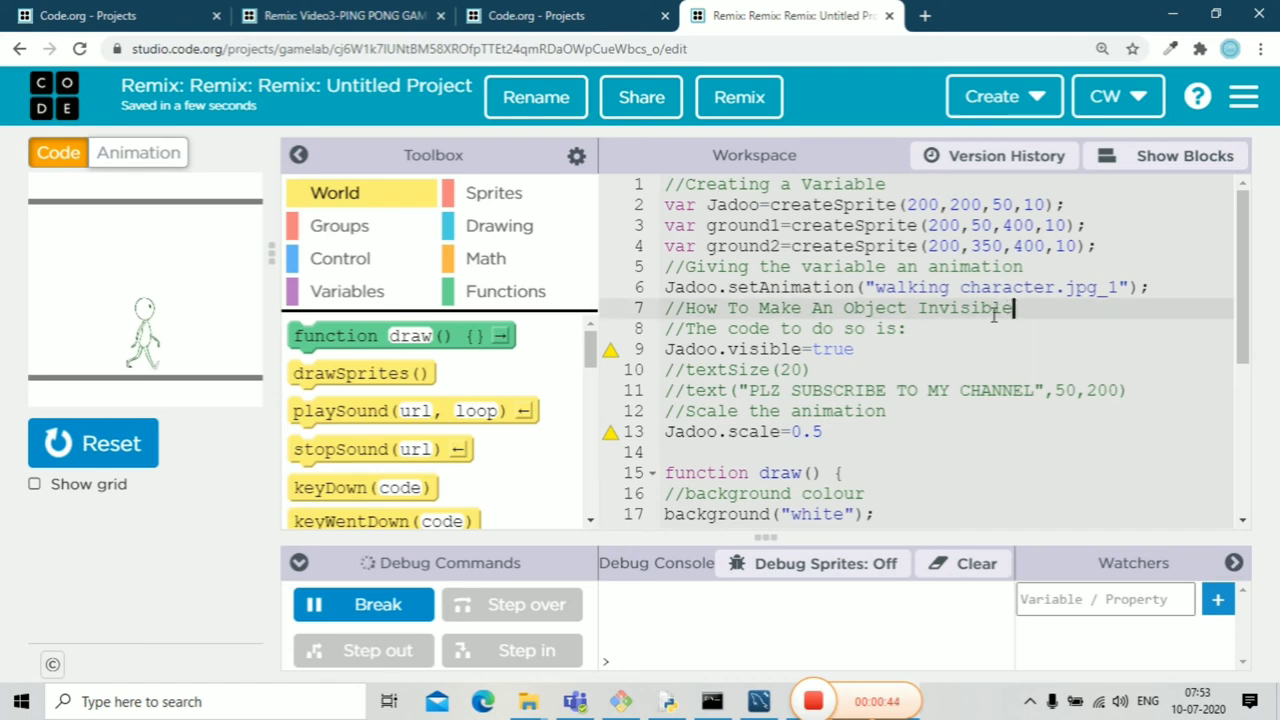
Step: Add ground1.visible=false and ground2.visible=false after Jadoo's visibility line
left_click(856, 348)
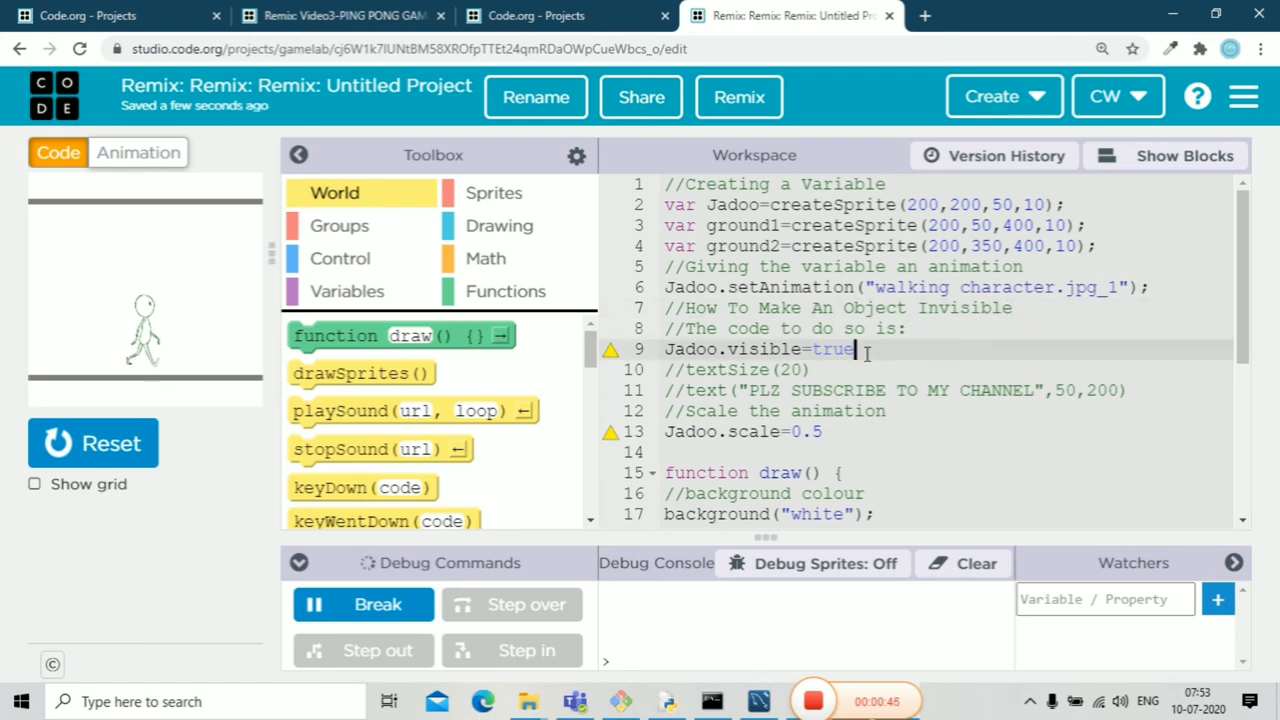
type("ground1.")
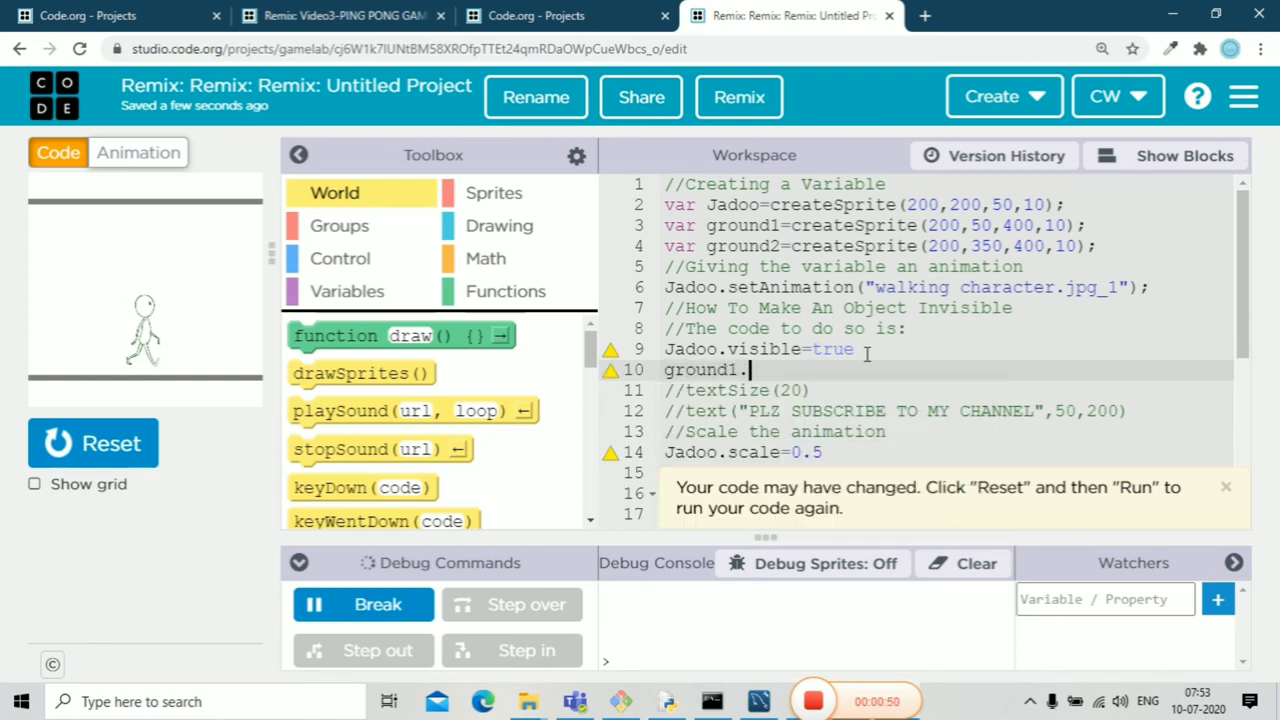
type("visible")
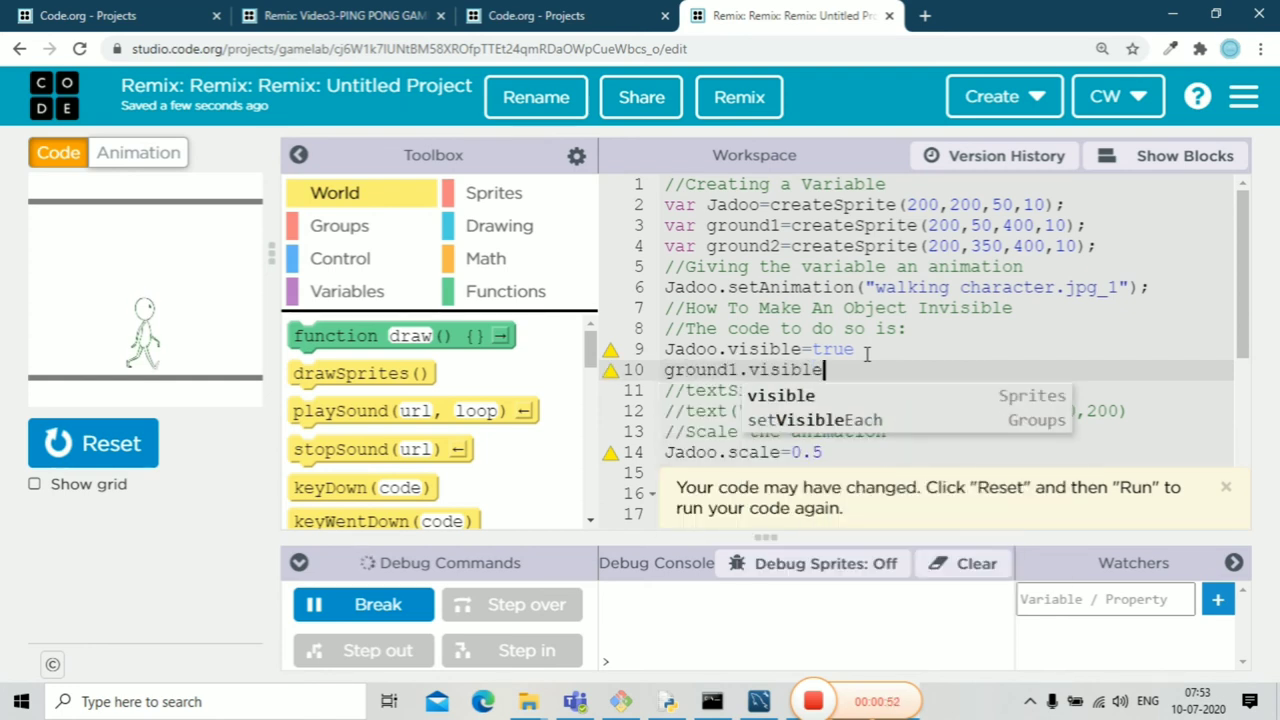
type("false")
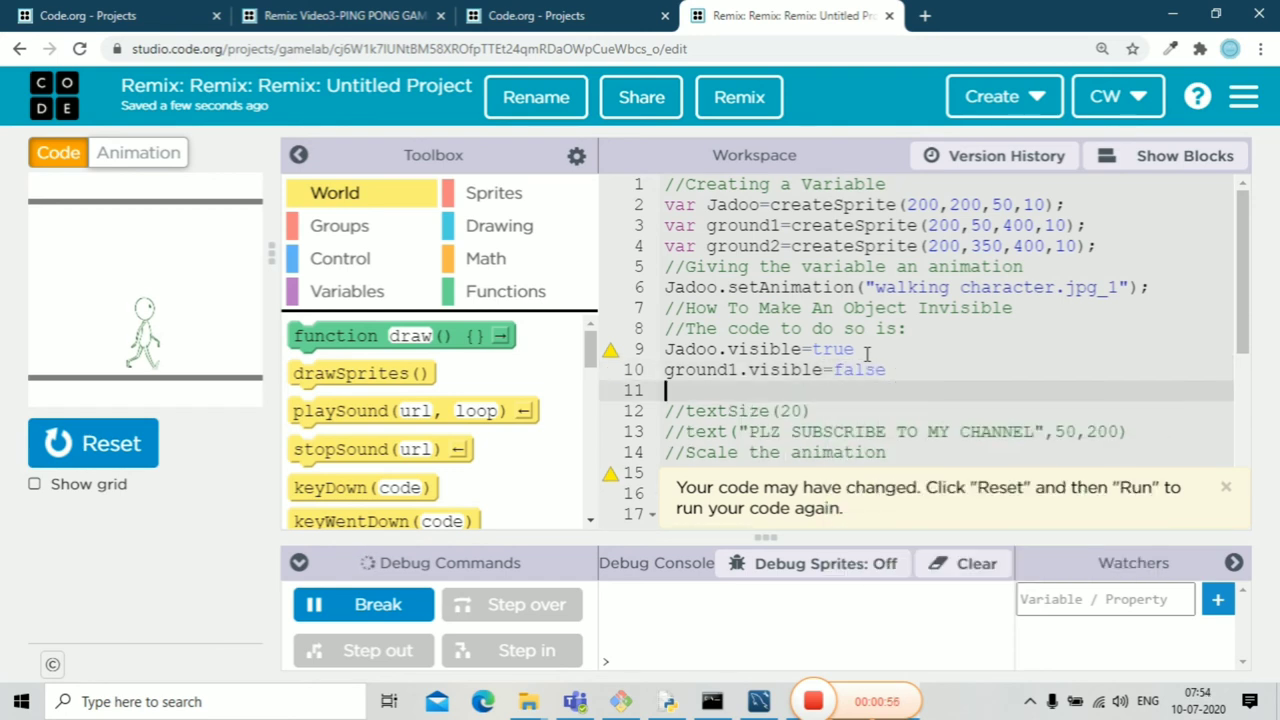
type("ground2.")
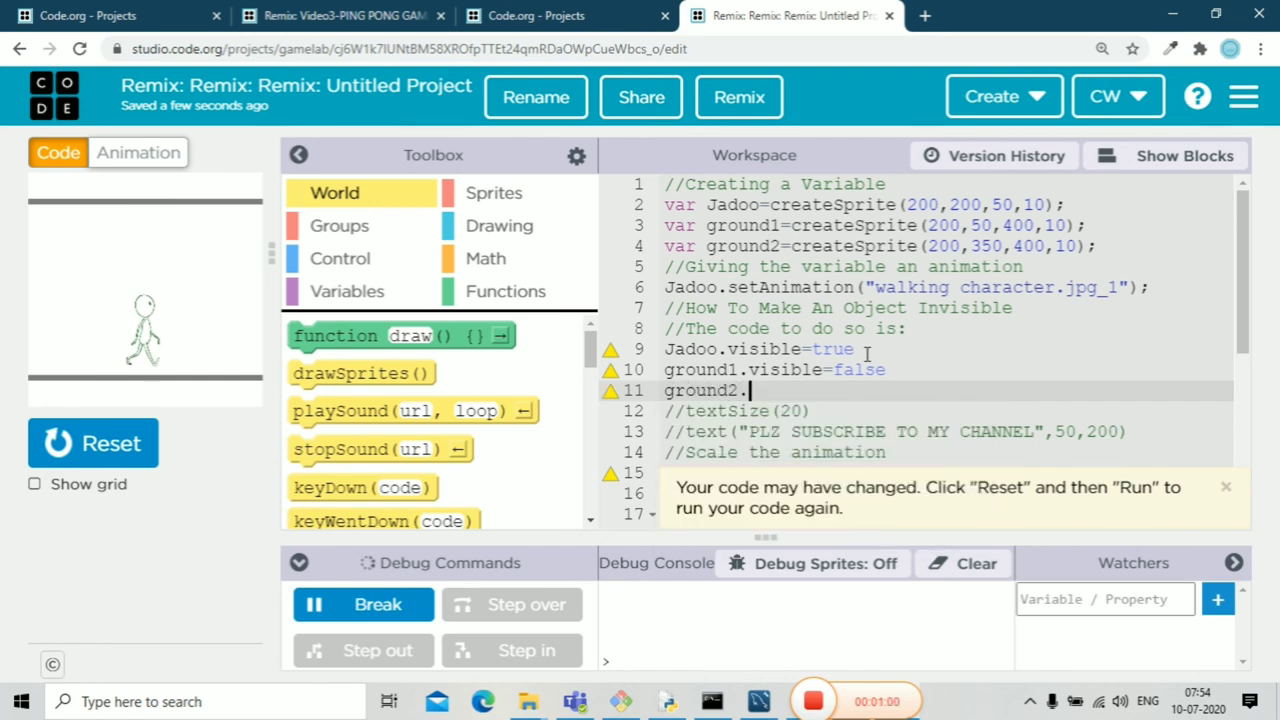
type("visiblw")
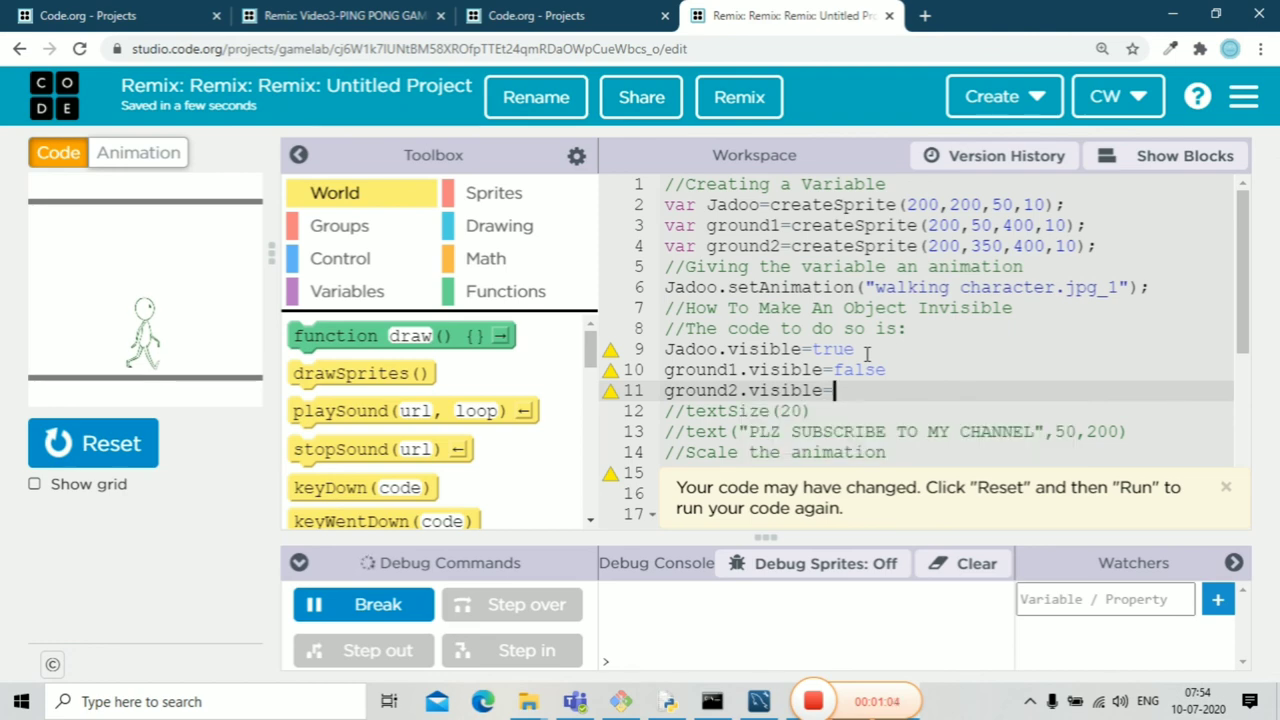
type("false")
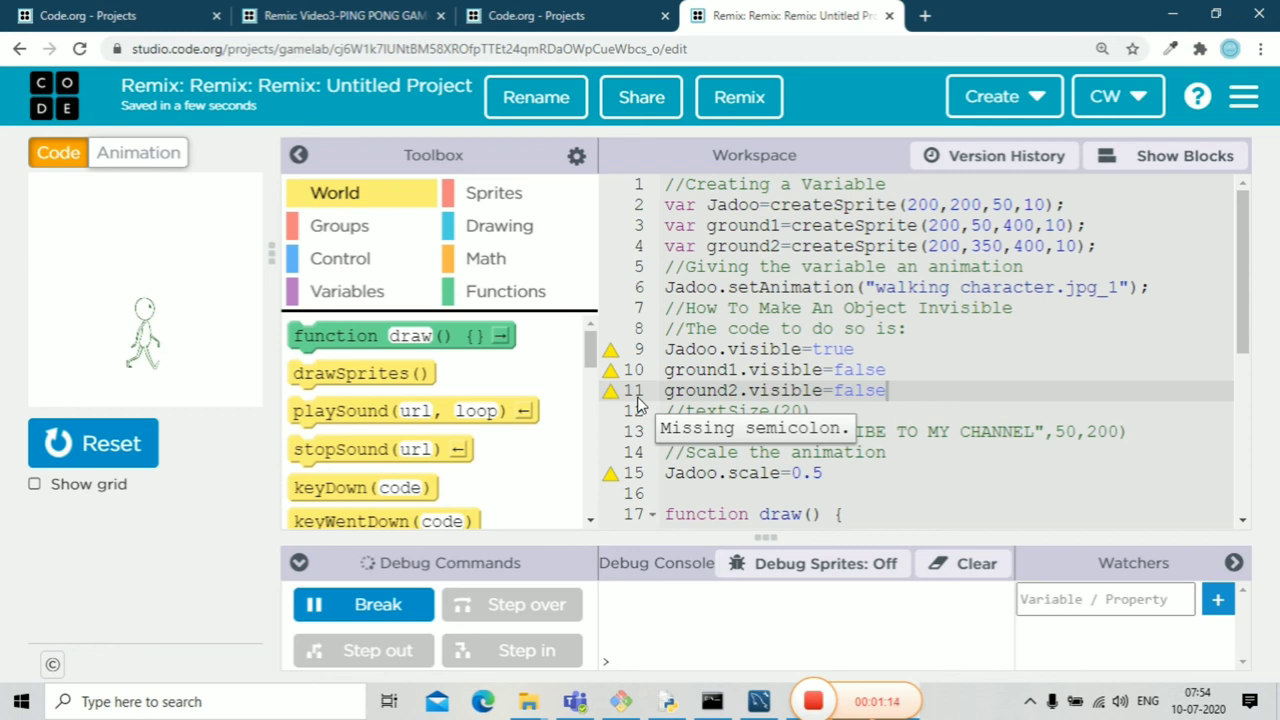
mouse_move(412, 412)
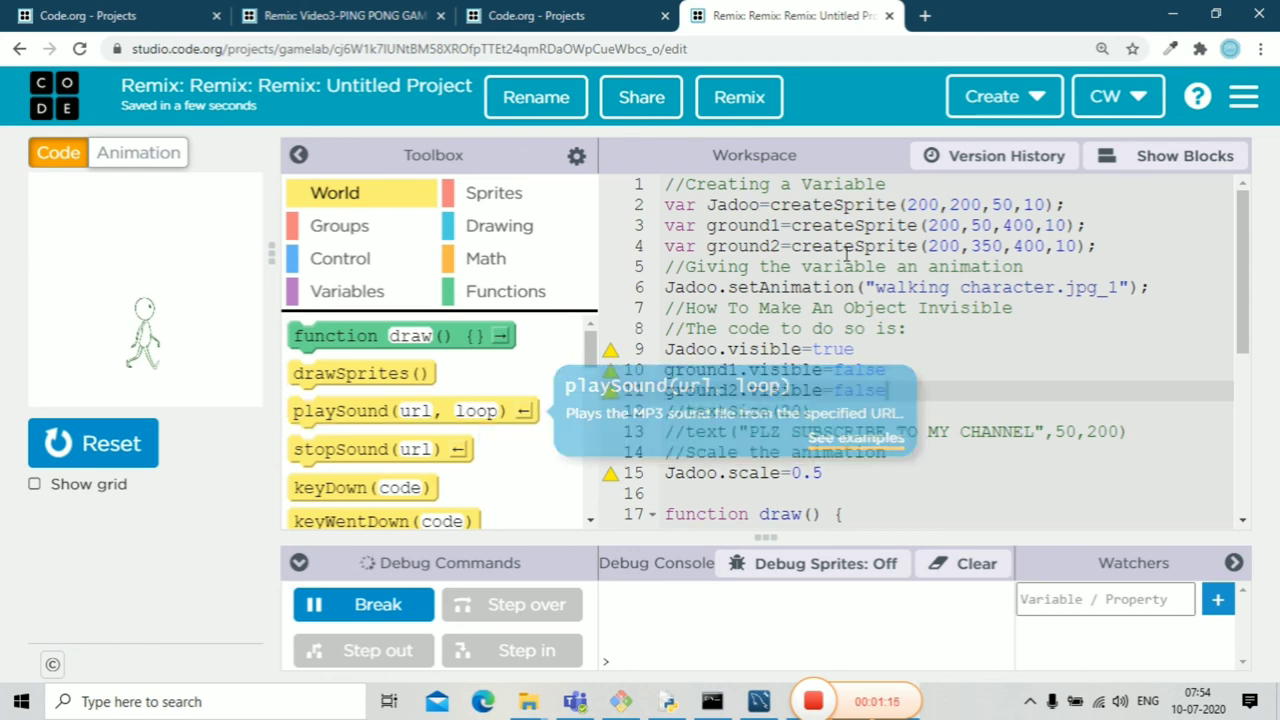